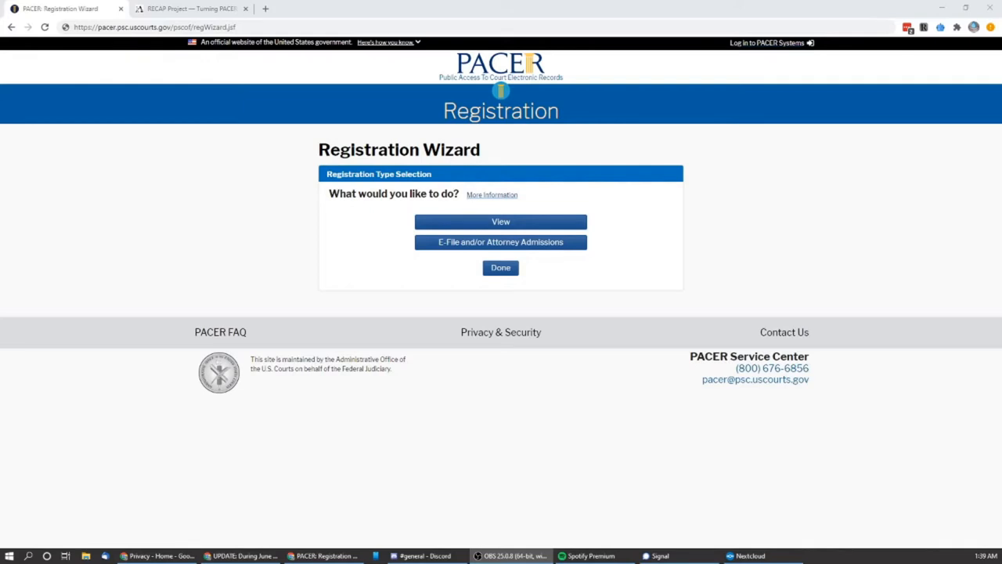
mouse_move(325, 322)
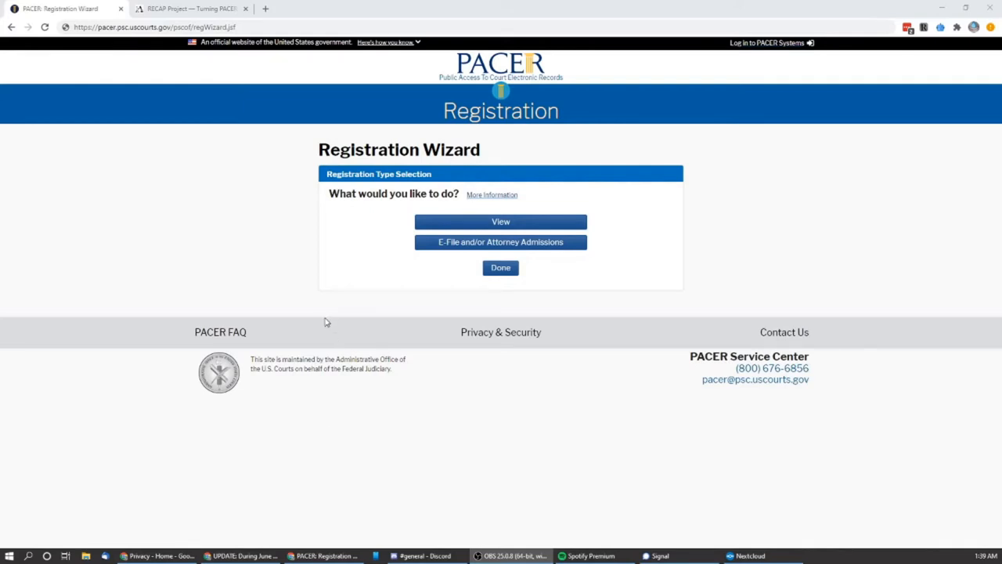
mouse_move(507, 254)
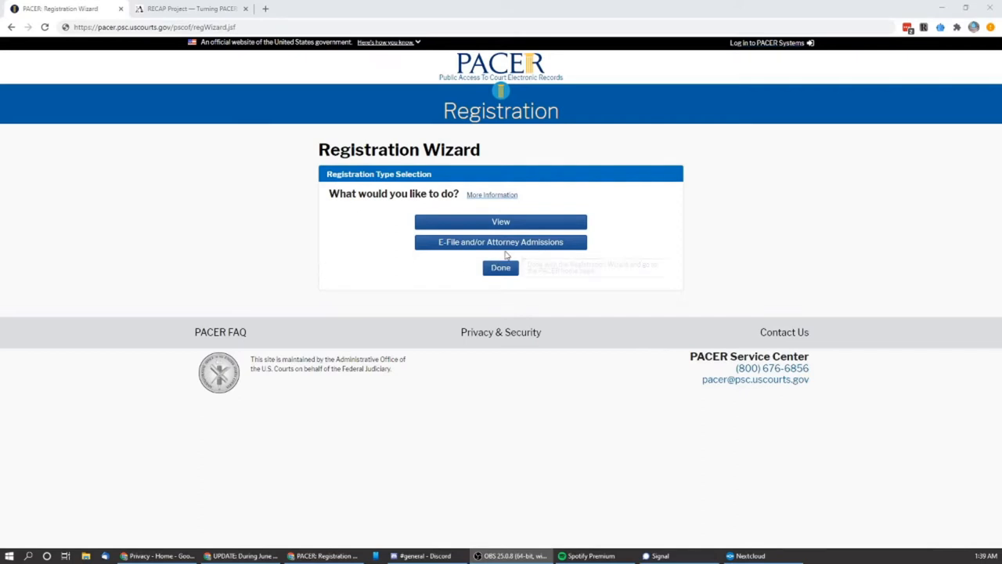
mouse_move(502, 222)
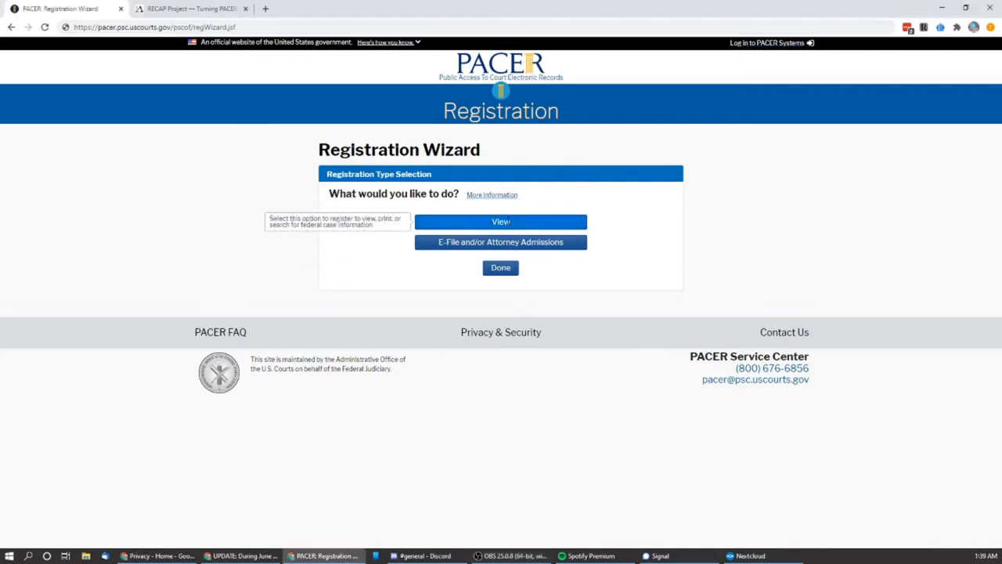
Choose the view-only Case Search registration option and view its notice.
left_click(501, 222)
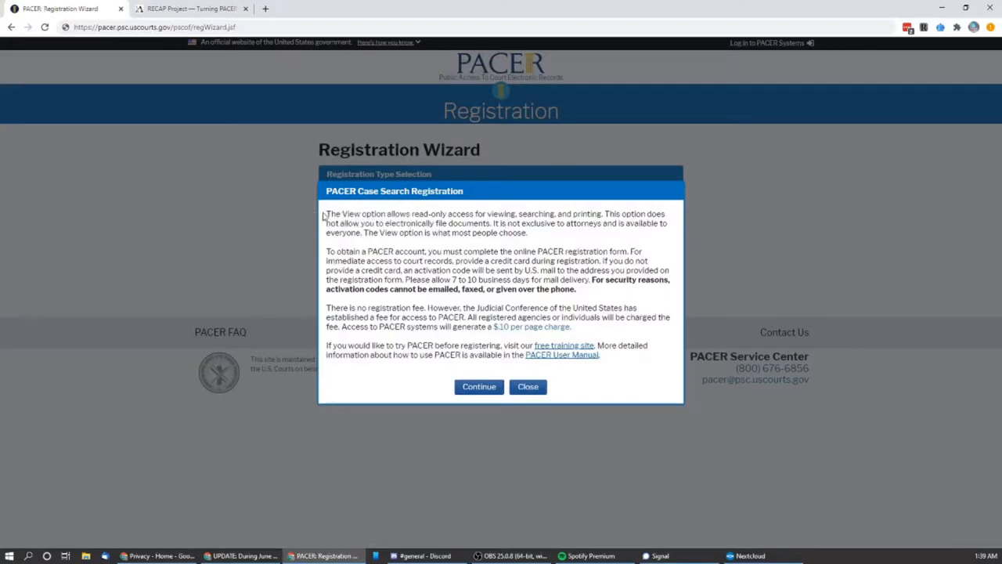
mouse_move(532, 328)
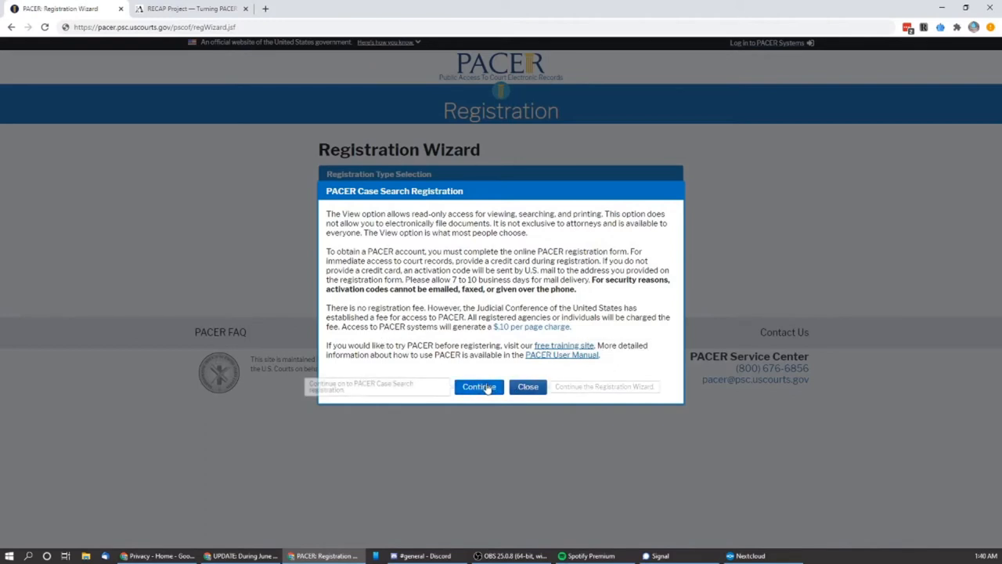
Continue to the account information form and fill in its fields.
left_click(479, 386)
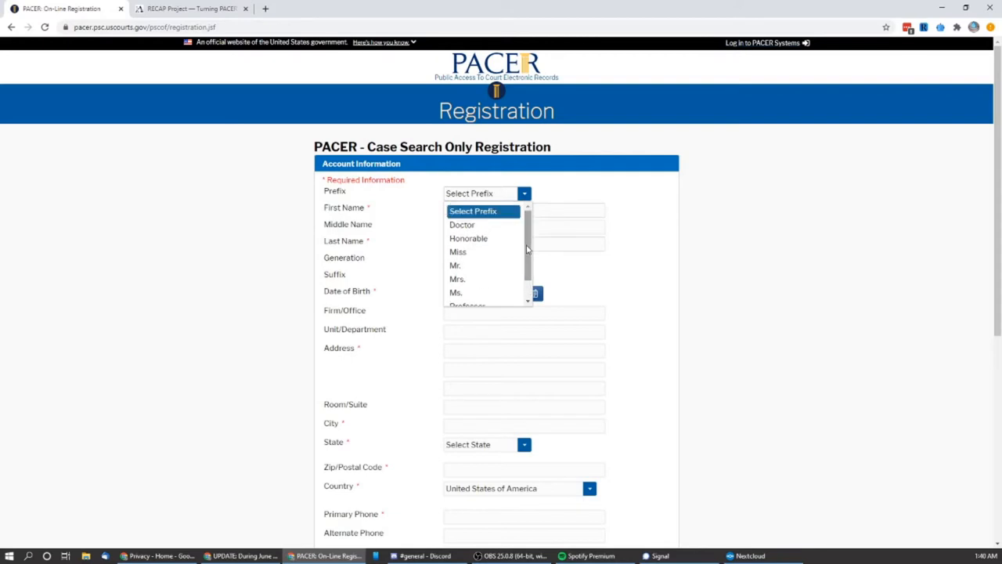
mouse_move(471, 267)
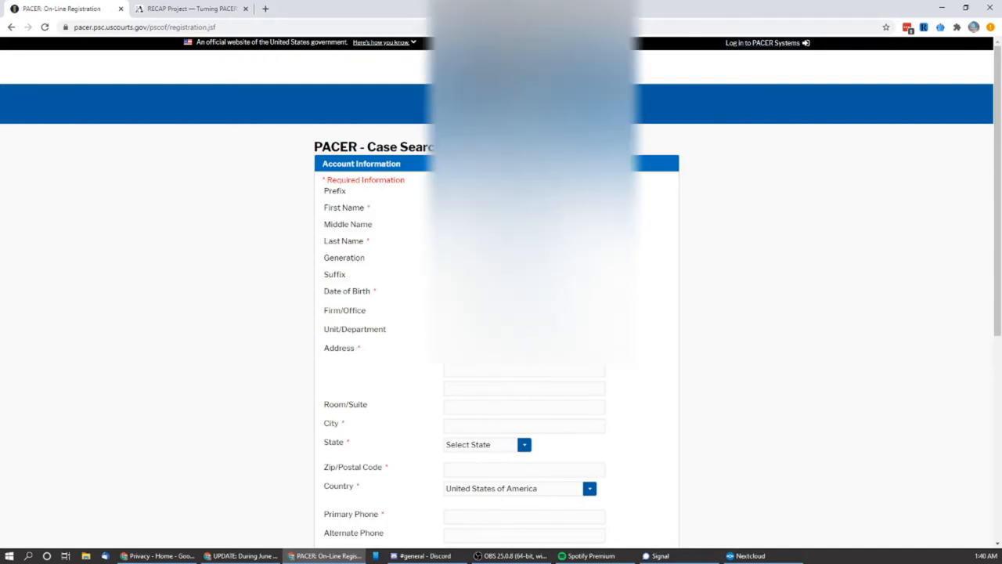
scroll("down", 3)
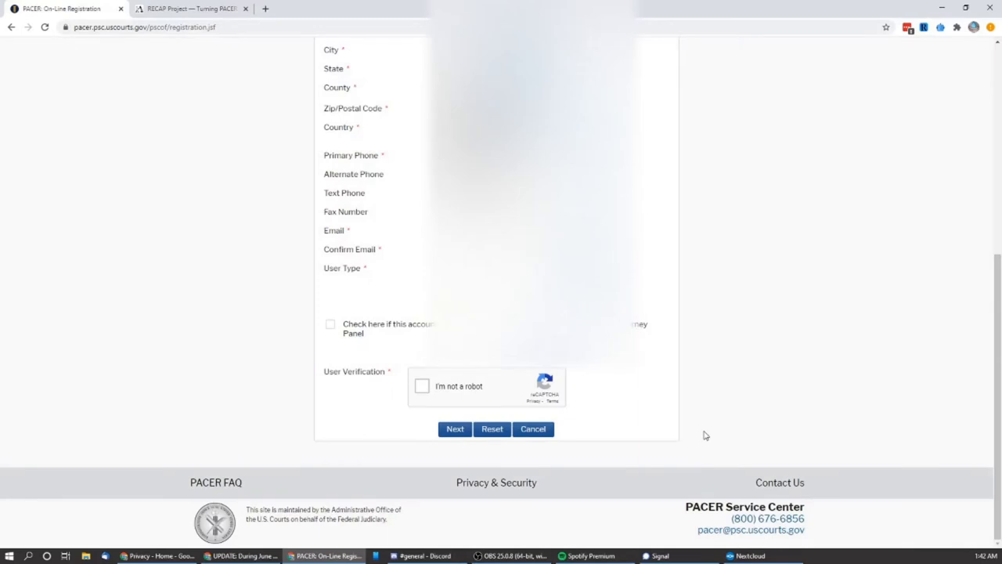
mouse_move(686, 356)
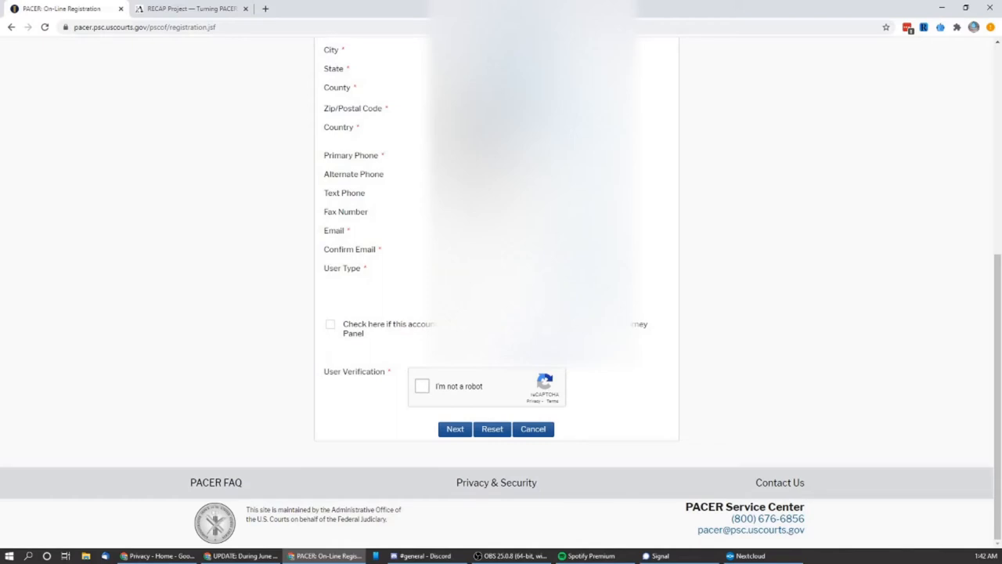
mouse_move(442, 369)
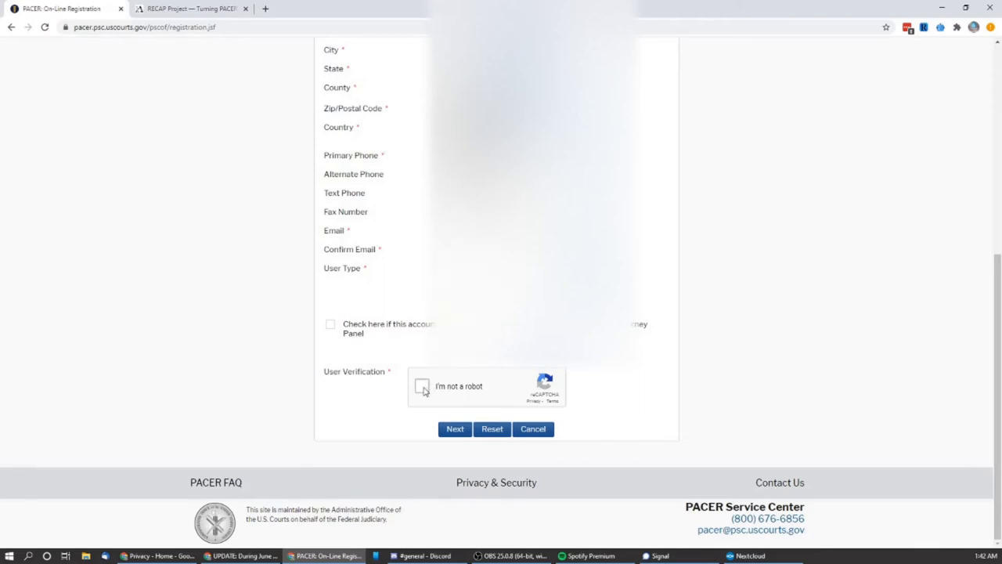
Pass the reCAPTCHA not-a-robot check, answering the image challenge.
left_click(423, 388)
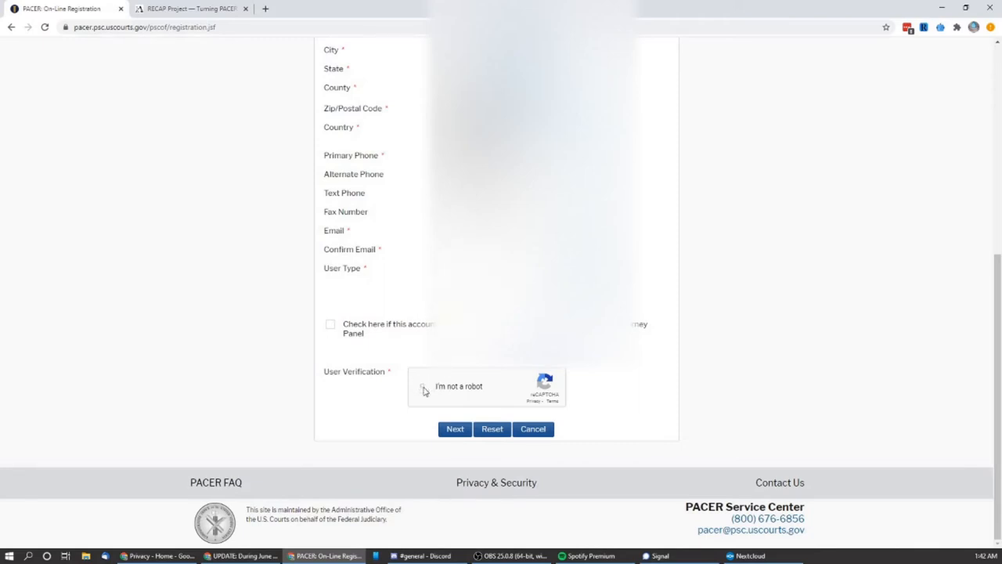
left_click(424, 388)
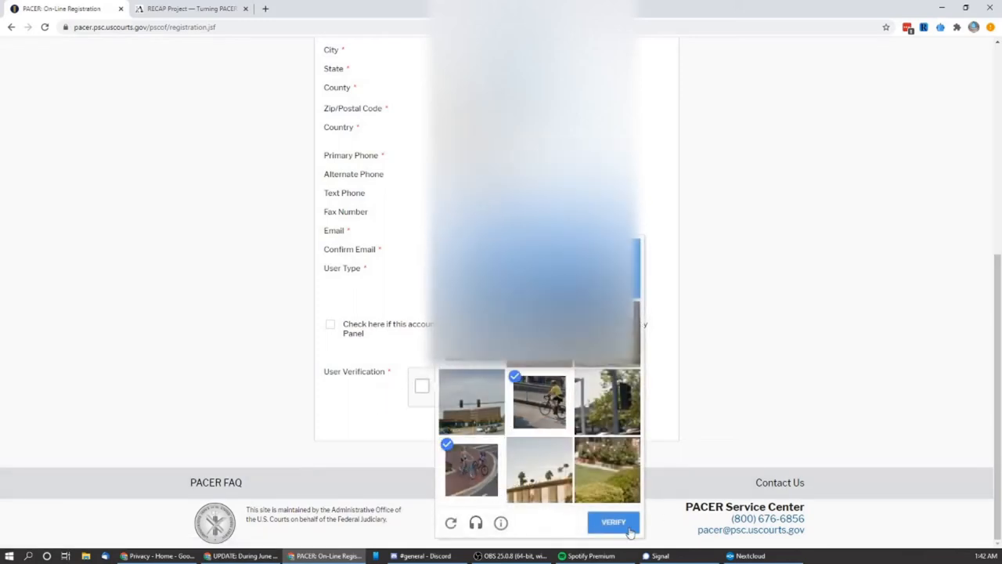
left_click(614, 523)
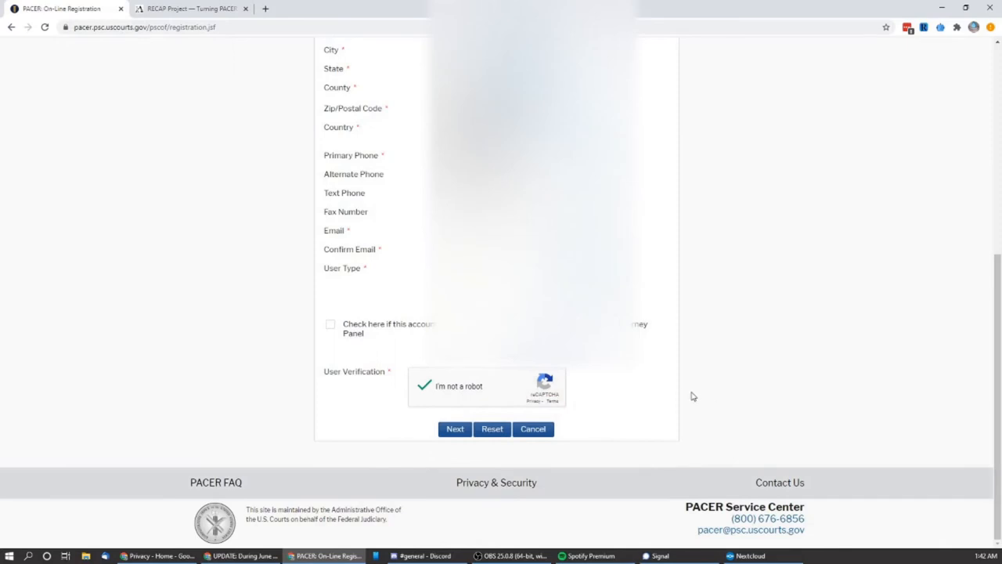
left_click(454, 430)
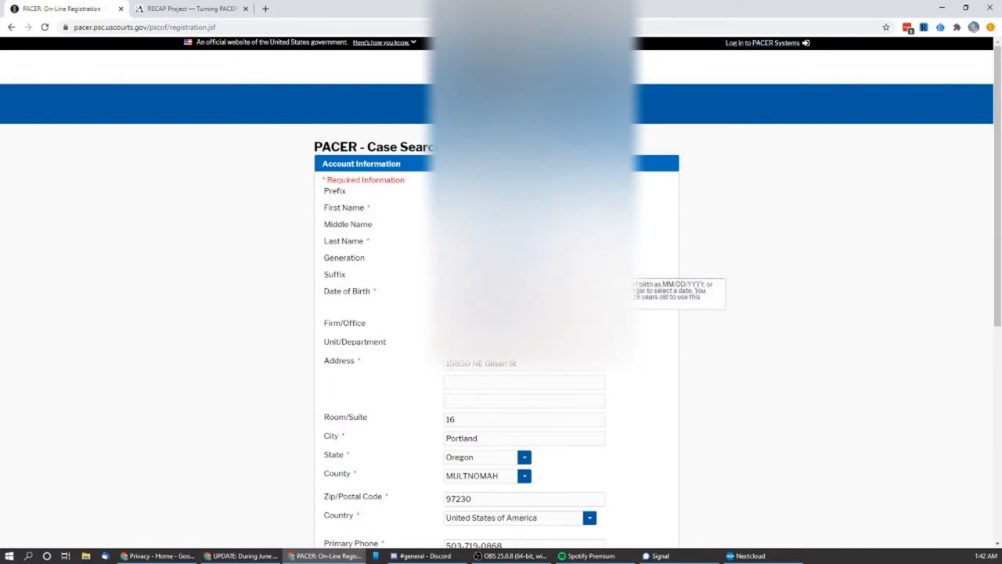
Confirm the verification and advance with Next to the user information step.
scroll("down", 3)
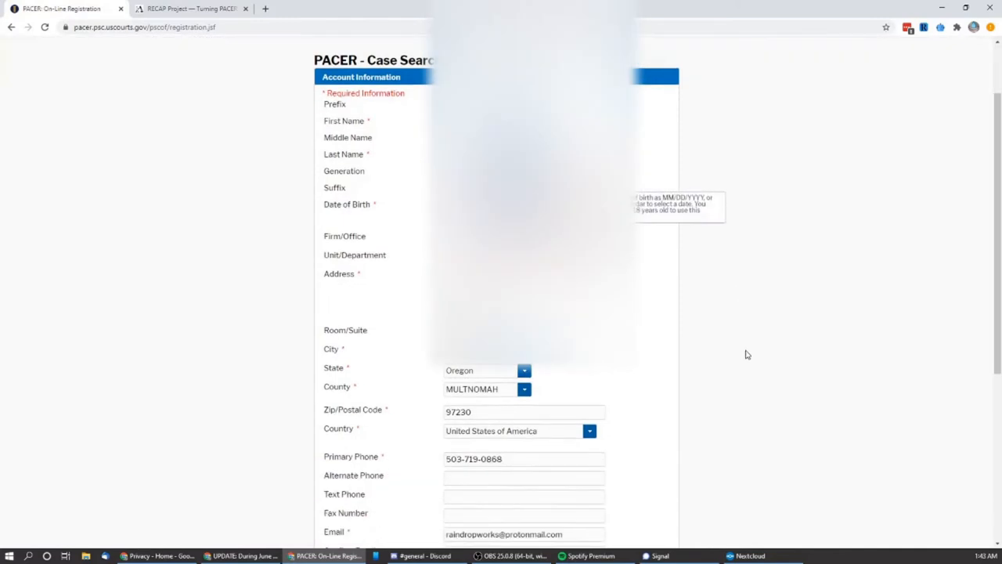
scroll("down", 3)
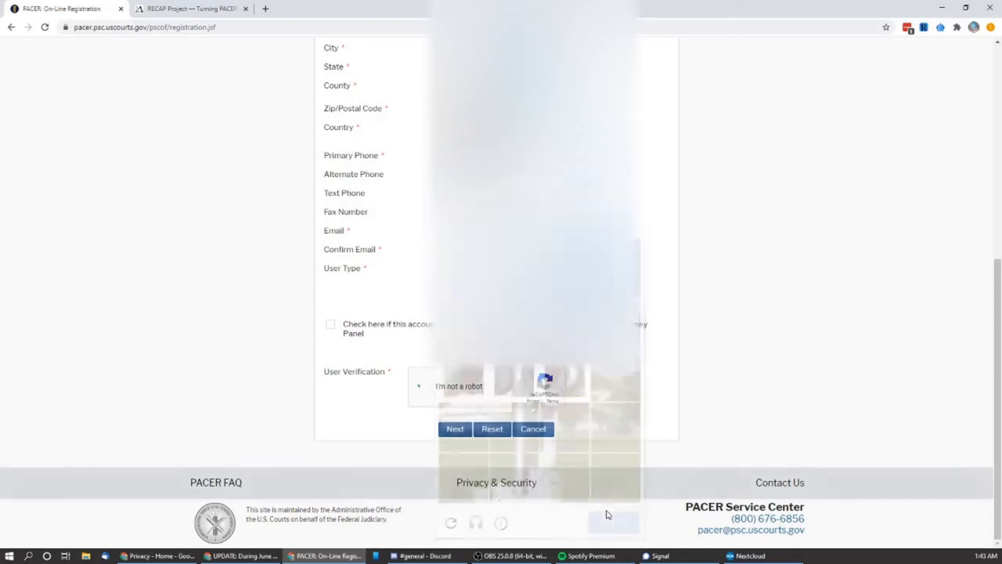
left_click(422, 385)
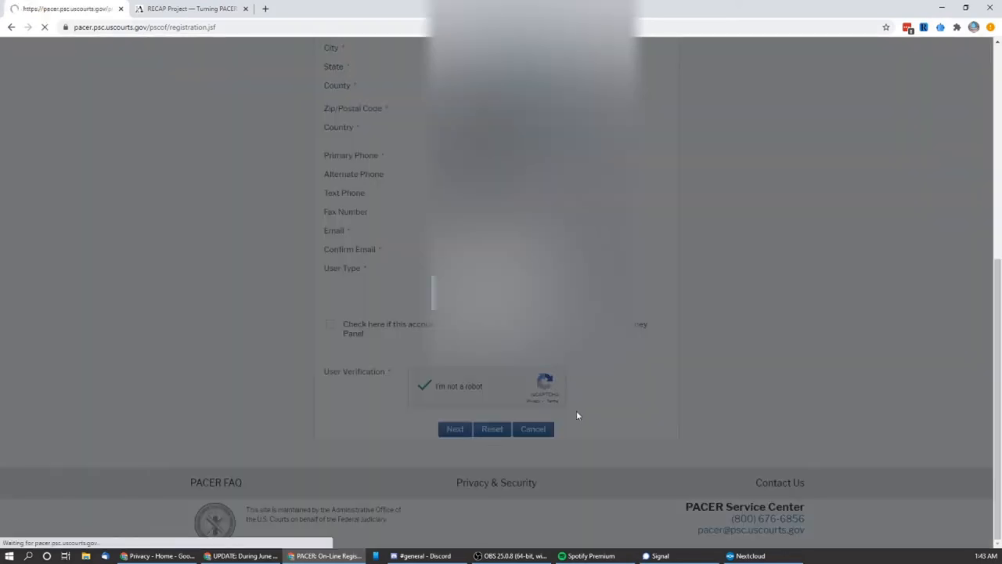
left_click(454, 429)
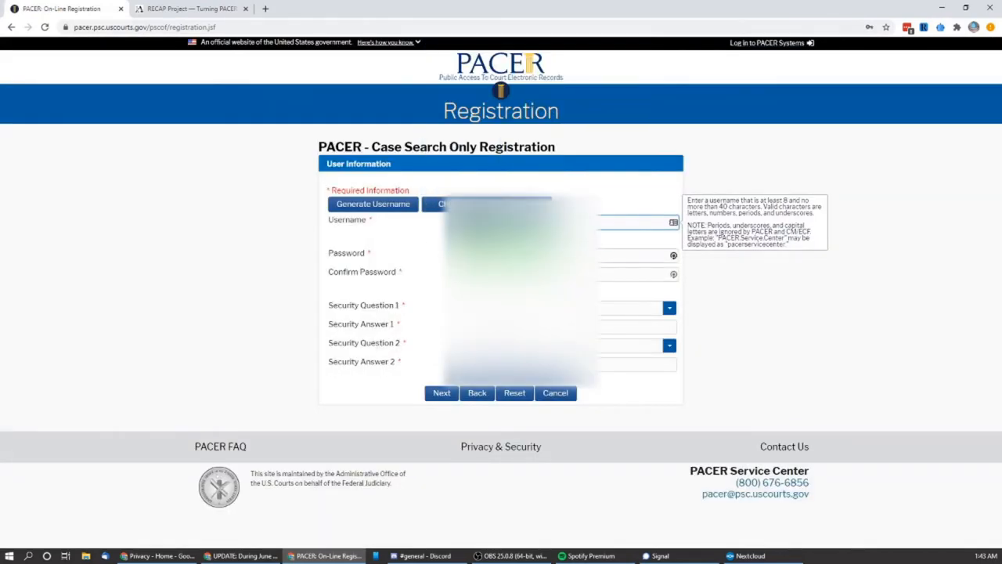
Generate a password with LastPass and fill in the password and confirmation.
right_click(627, 254)
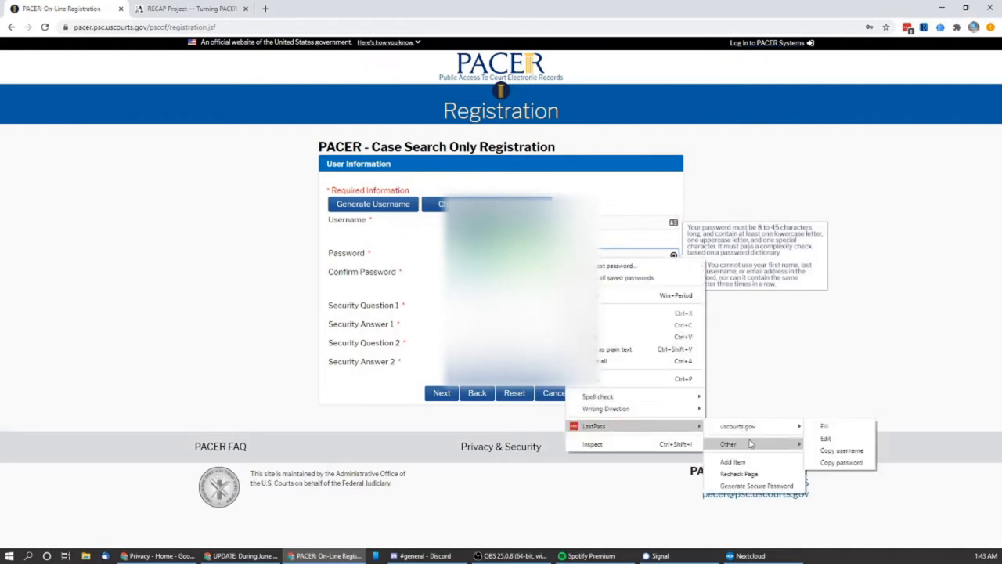
left_click(191, 10)
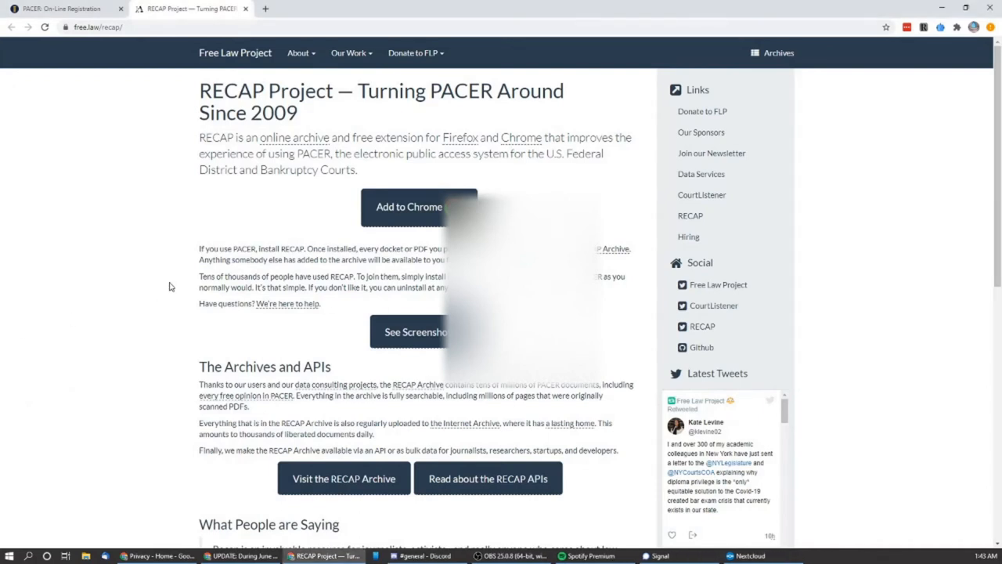
left_click(60, 10)
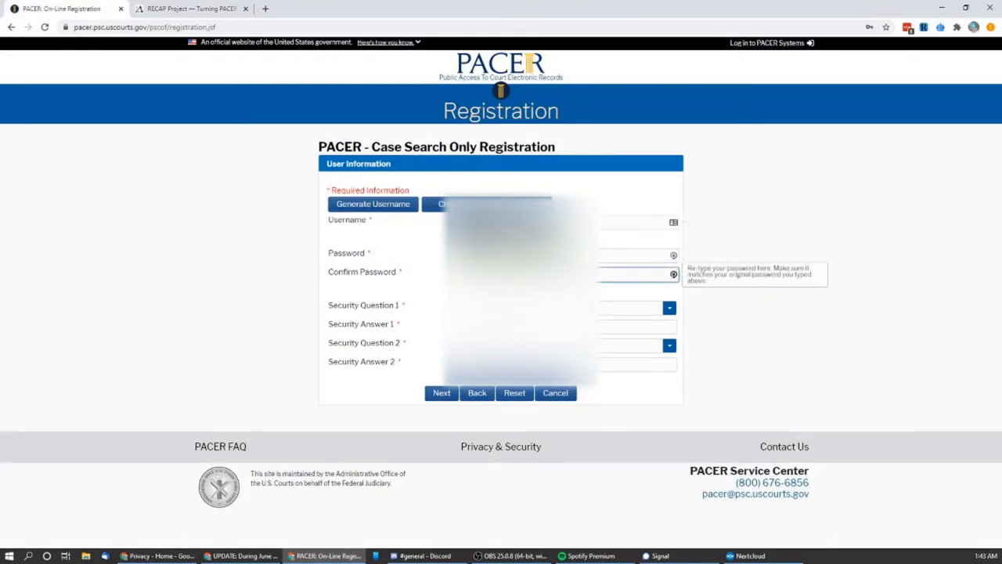
left_click(669, 307)
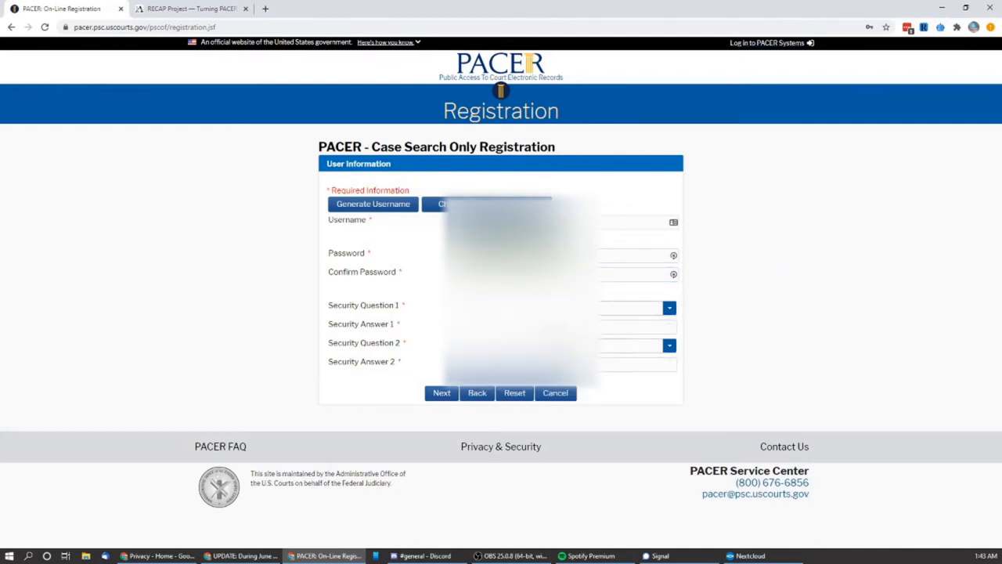
Answer the security questions and advance to the payment information step.
left_click(634, 324)
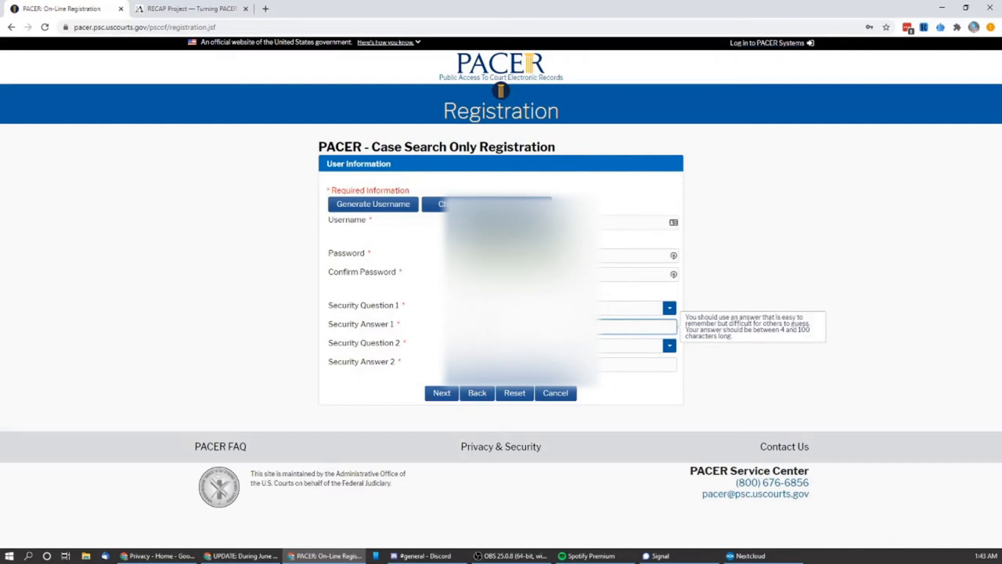
left_click(666, 344)
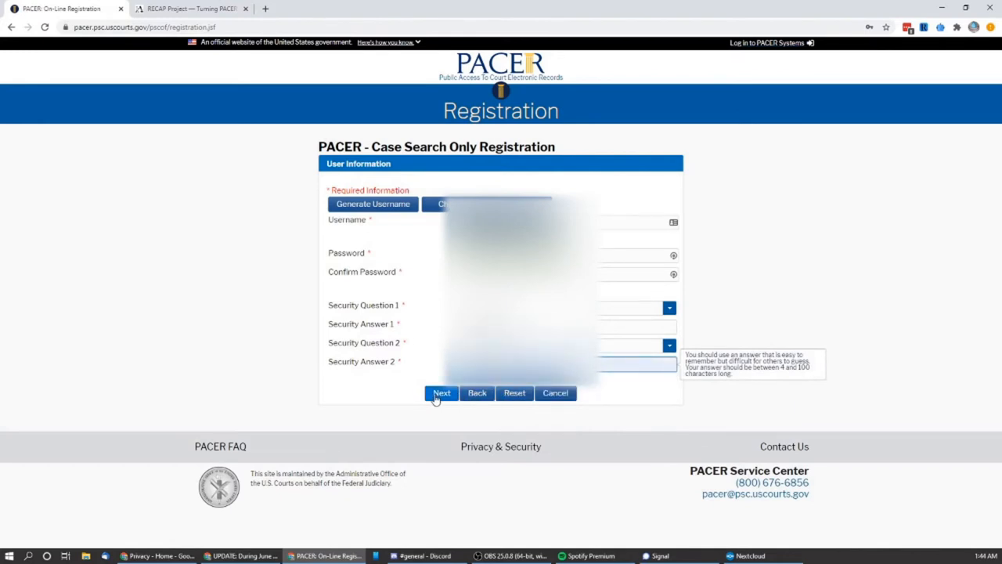
left_click(442, 393)
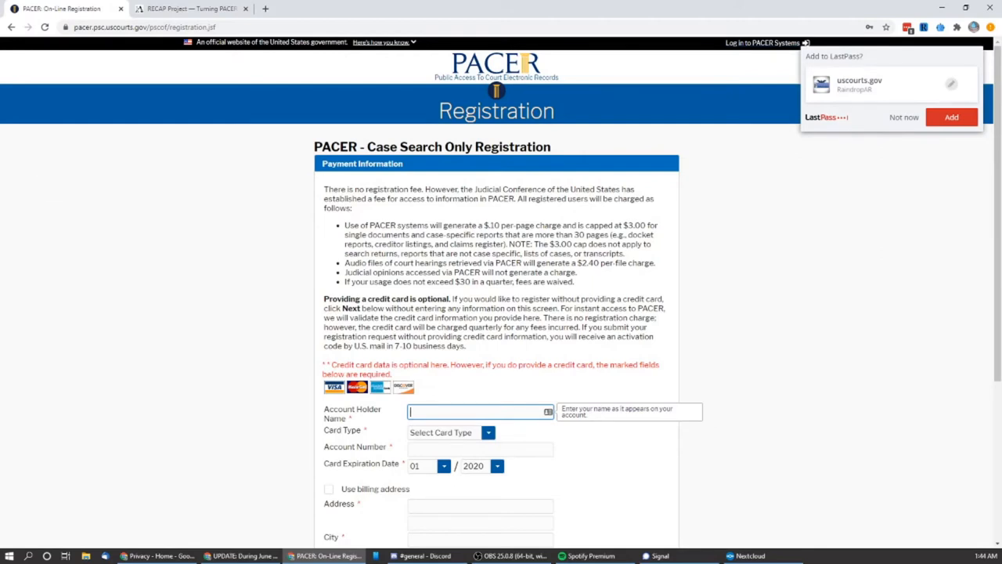
Use the account address for card billing, authorize it, and advance to policies.
scroll("down", 3)
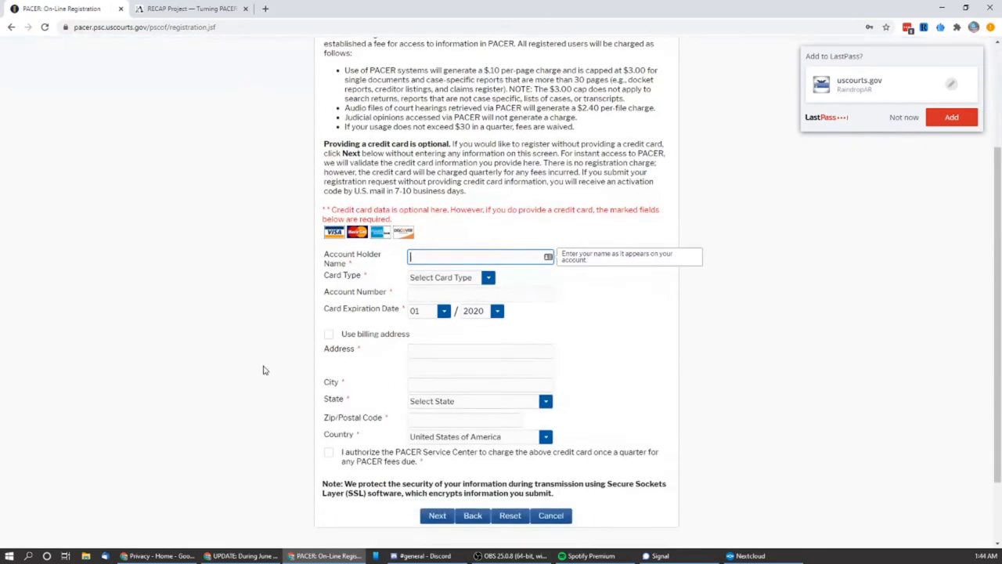
scroll("down", 3)
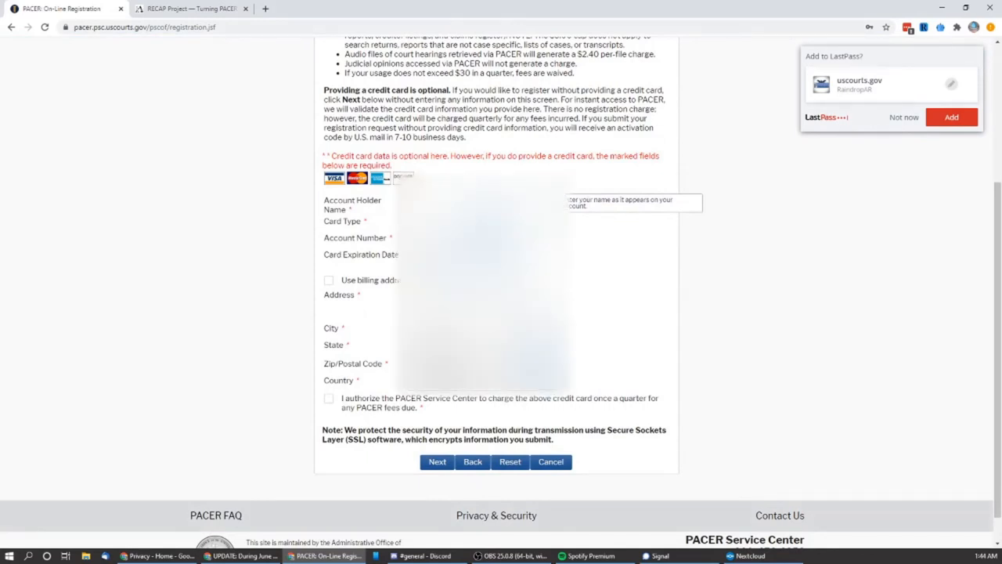
mouse_move(394, 215)
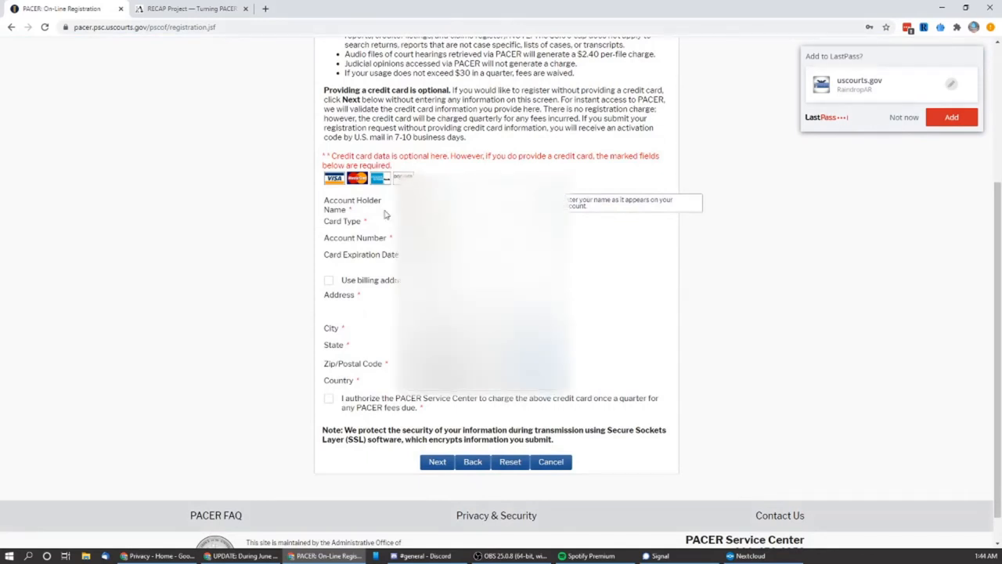
mouse_move(285, 213)
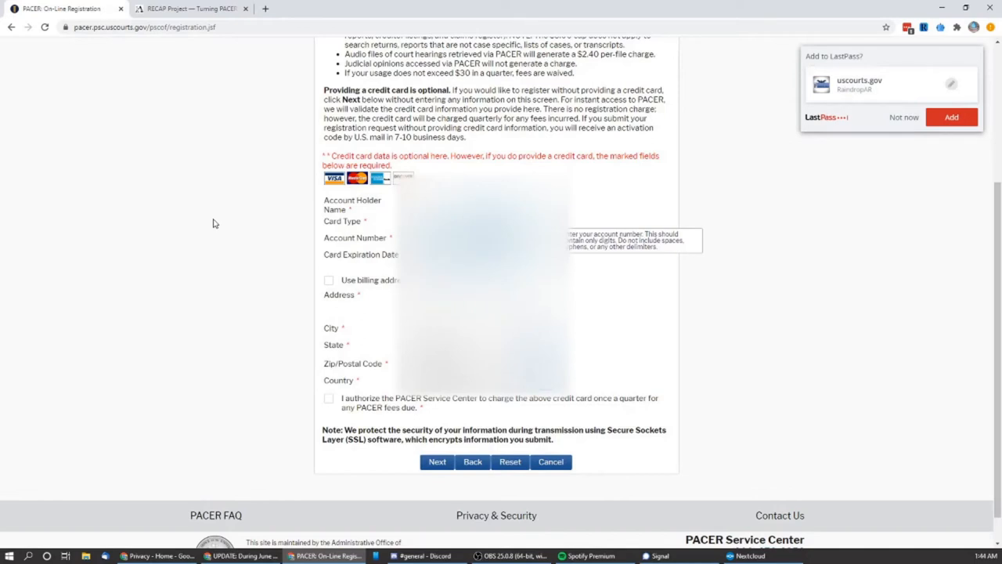
mouse_move(235, 251)
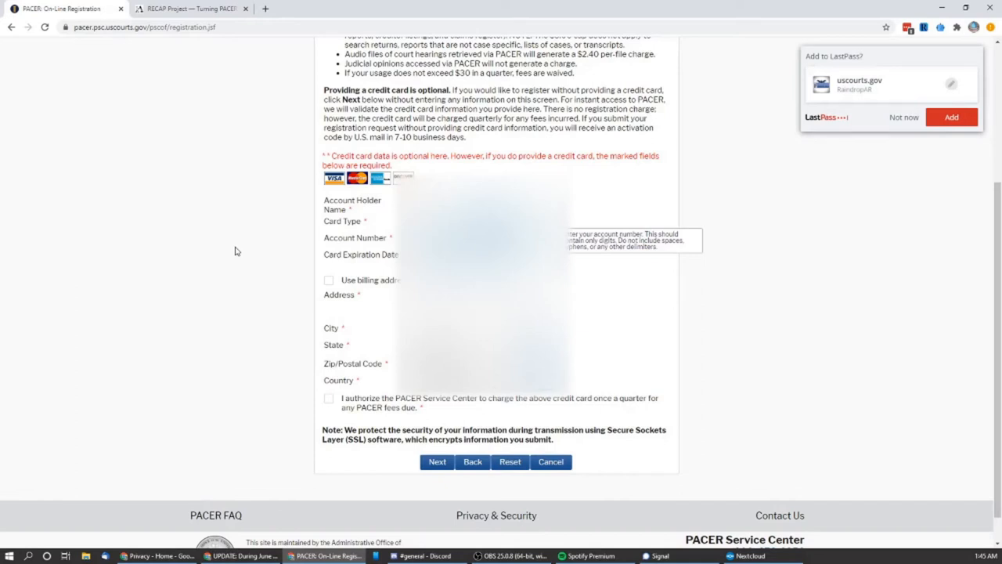
mouse_move(298, 305)
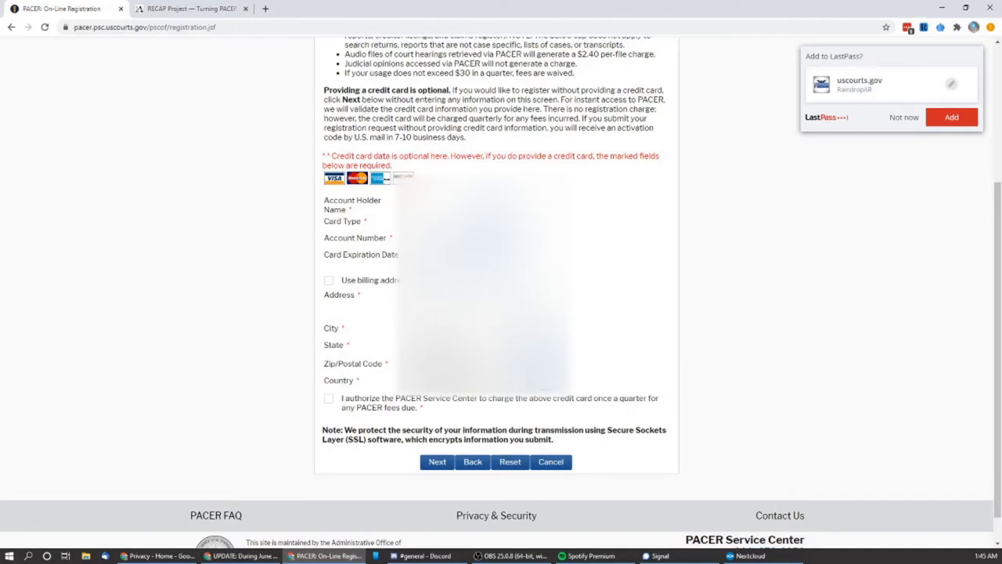
left_click(329, 278)
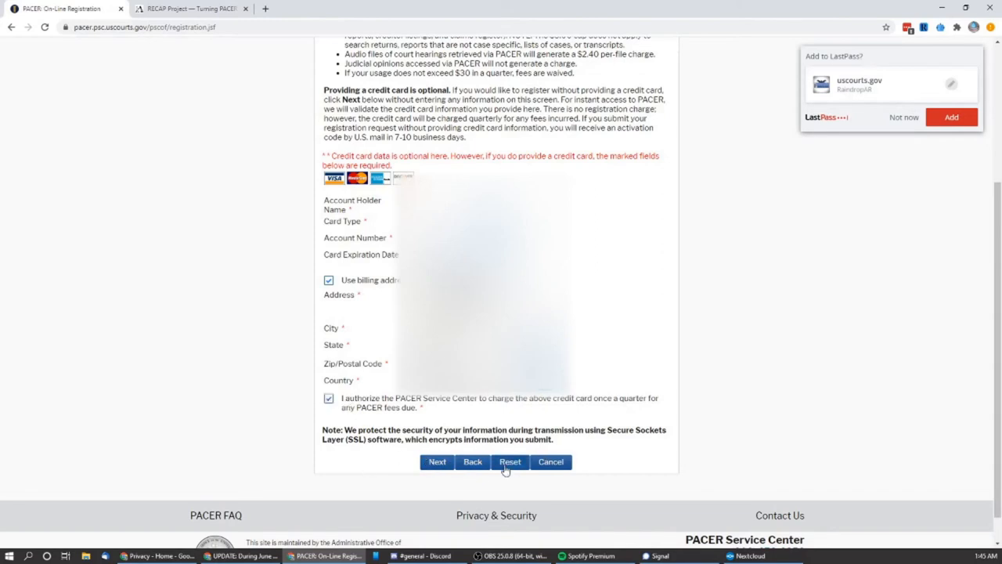
left_click(437, 460)
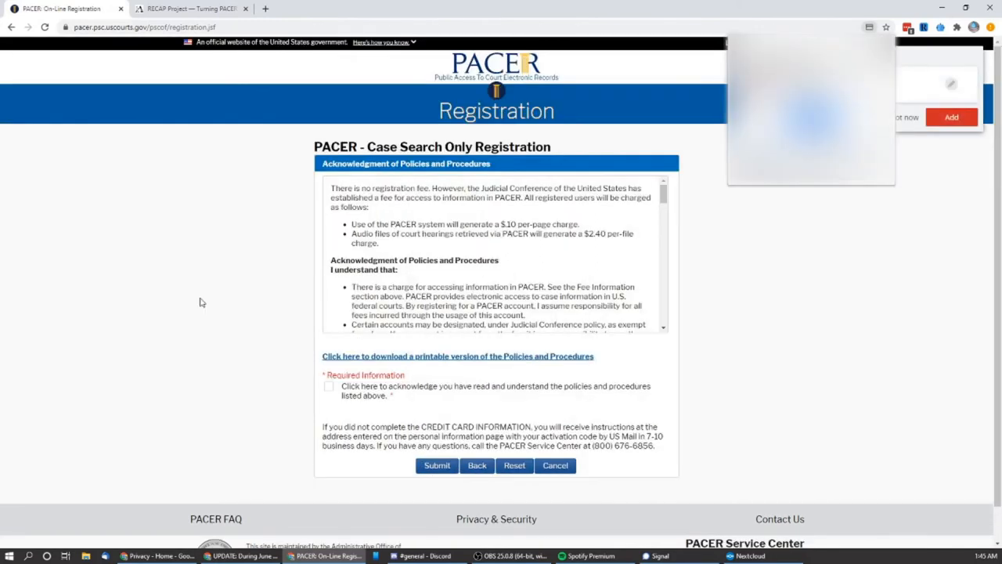
mouse_move(178, 250)
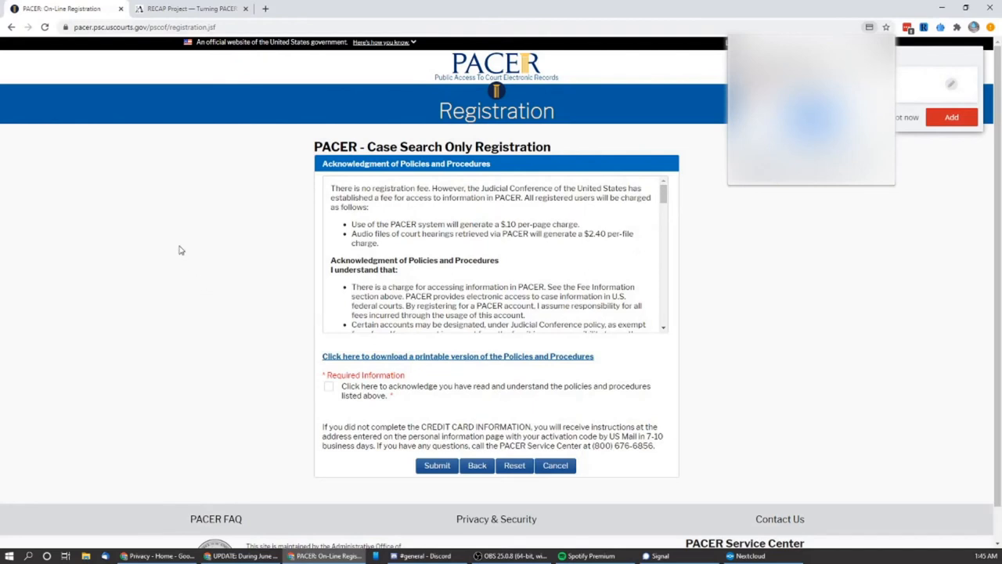
mouse_move(381, 147)
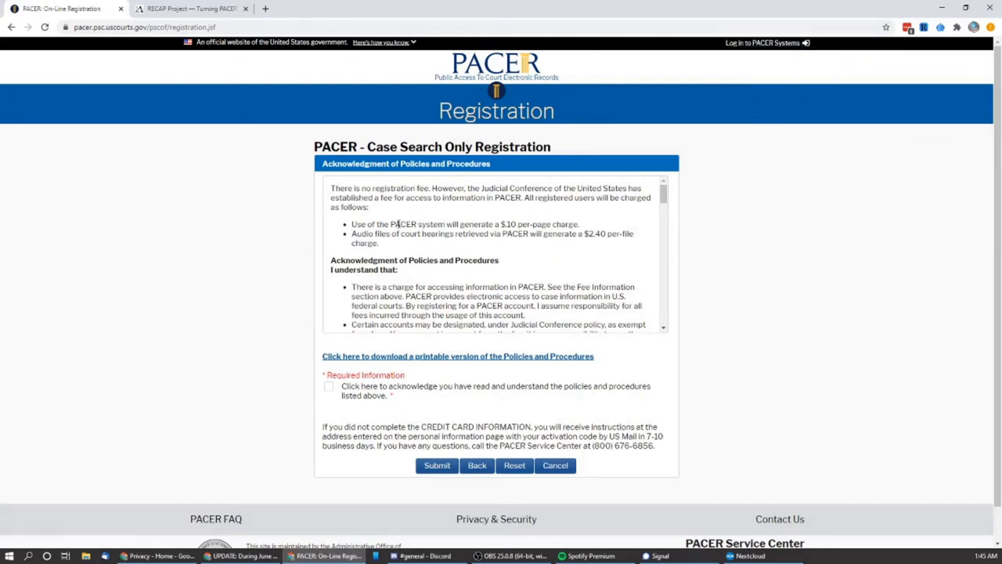
Acknowledge the policies and procedures and submit the case search registration.
scroll("down", 3)
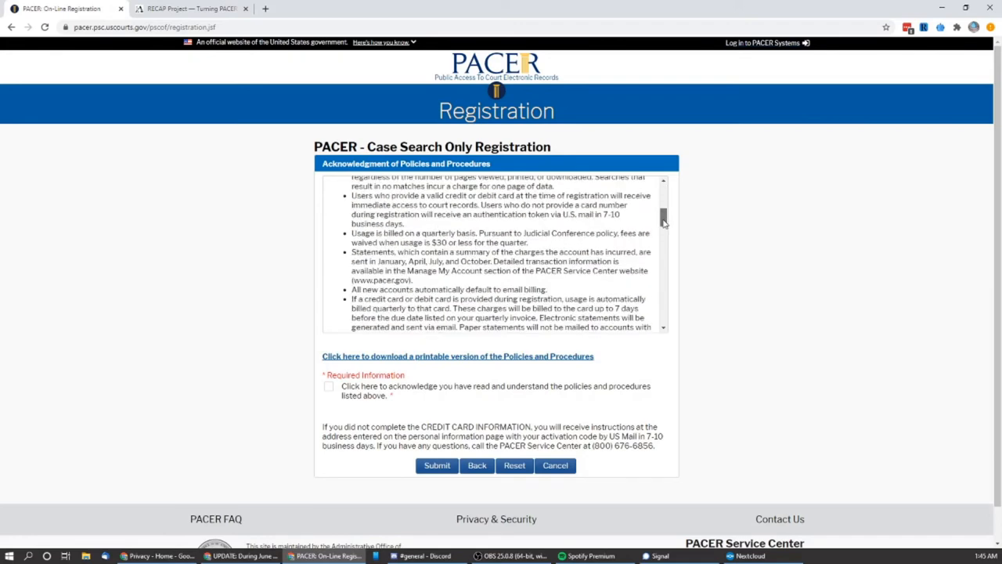
scroll("down", 3)
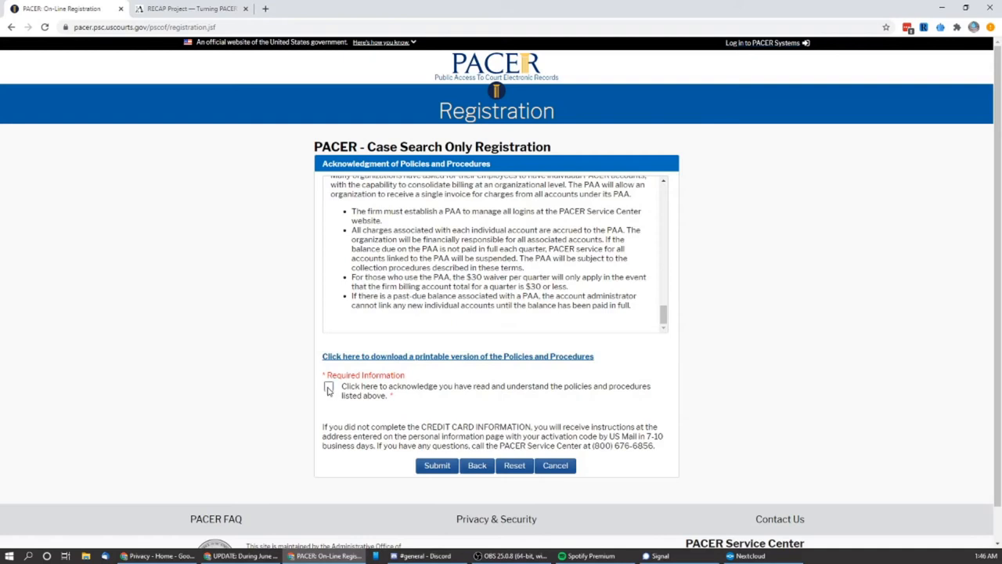
left_click(329, 387)
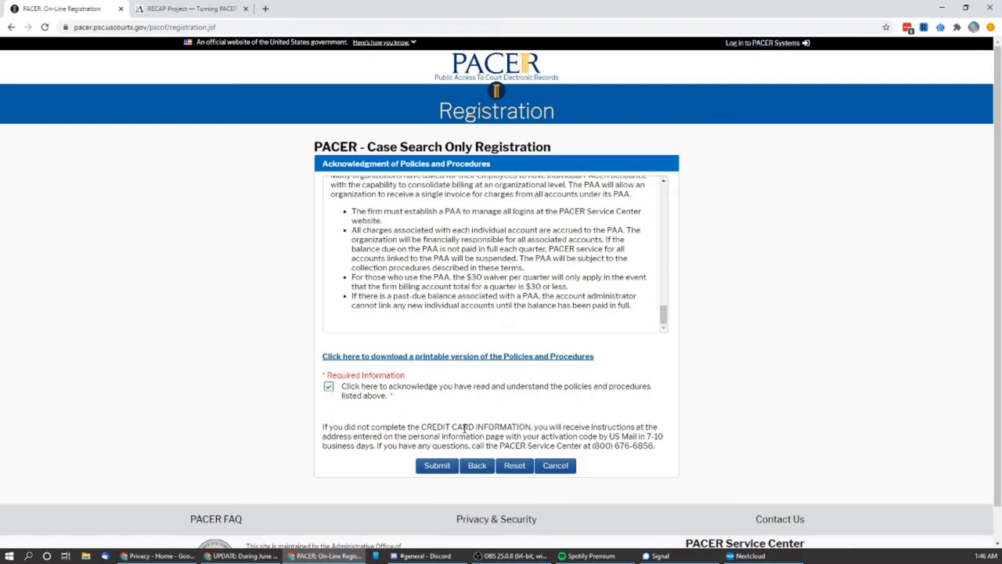
left_click(437, 467)
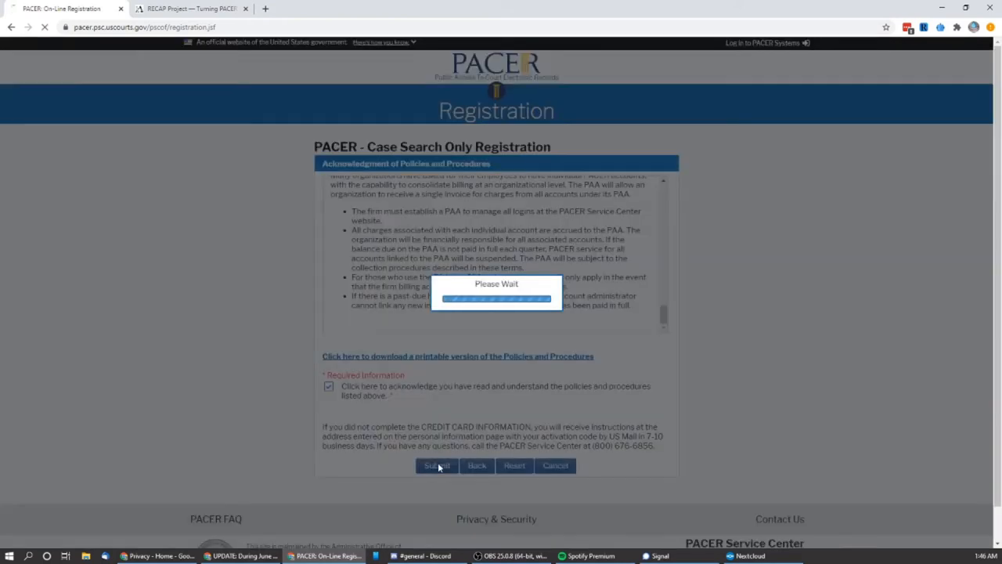
left_click(437, 465)
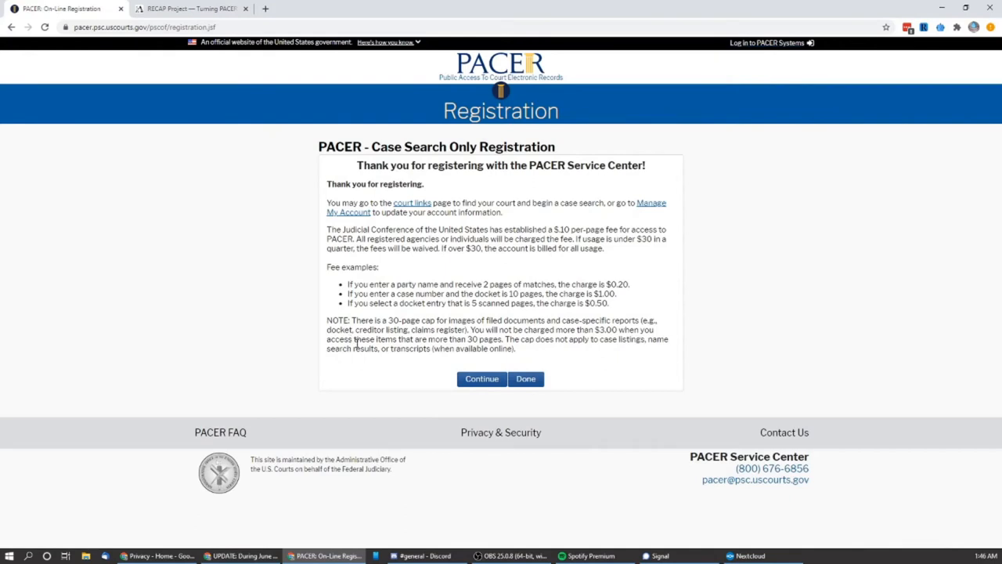
mouse_move(482, 379)
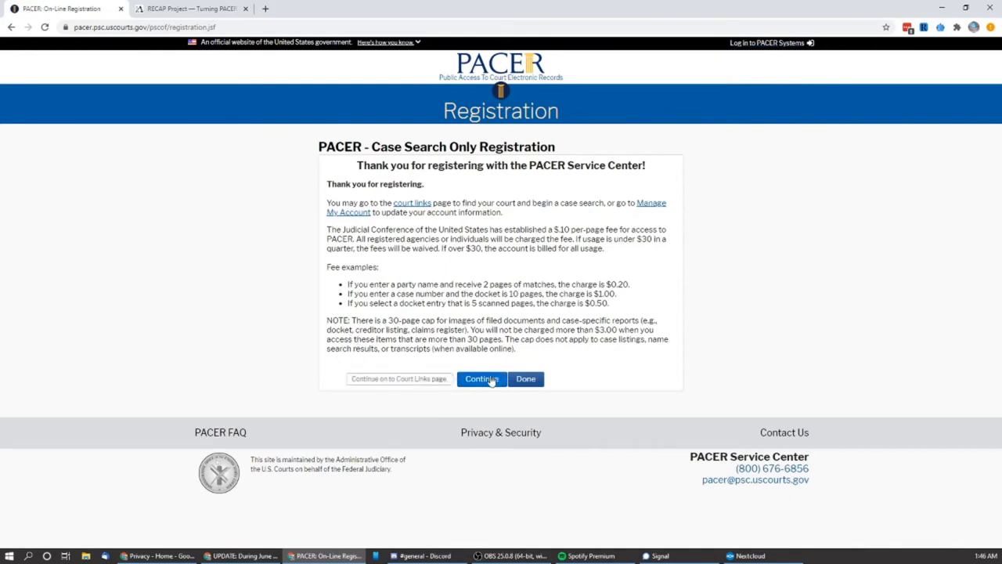
Continue from the confirmation to the Court CM/ECF Lookup page.
left_click(483, 379)
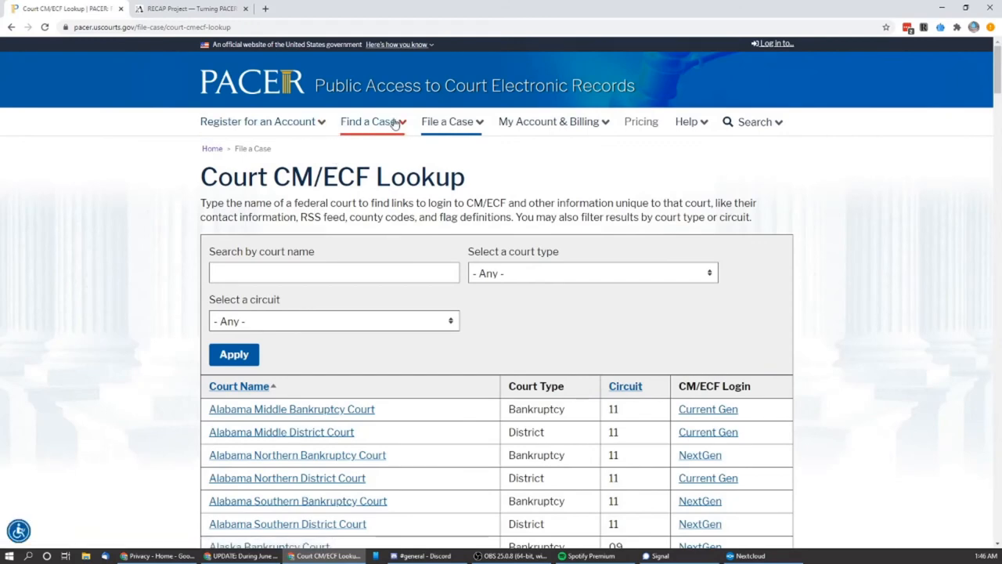
mouse_move(542, 131)
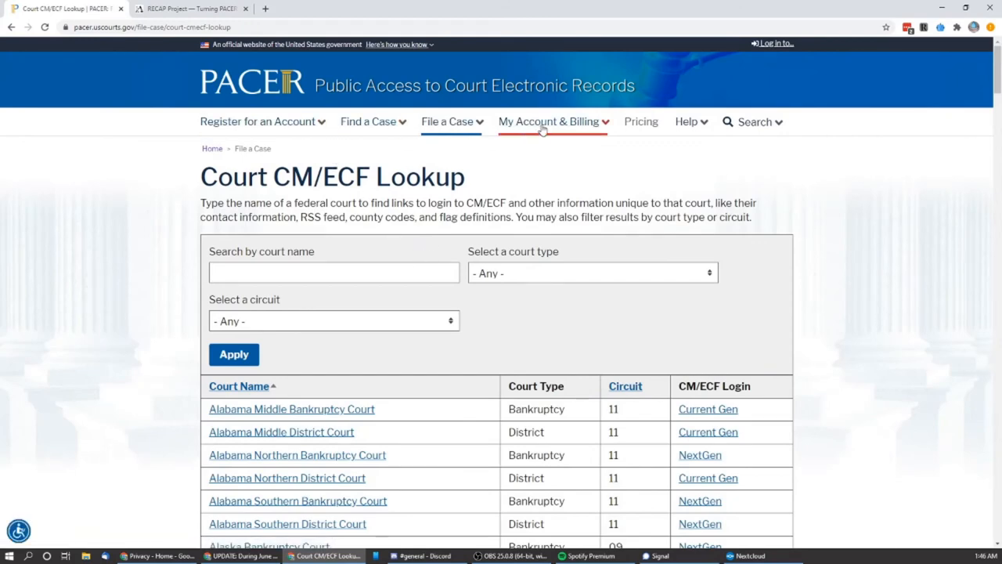
Log in to Manage My Account with the saved new credentials.
left_click(548, 122)
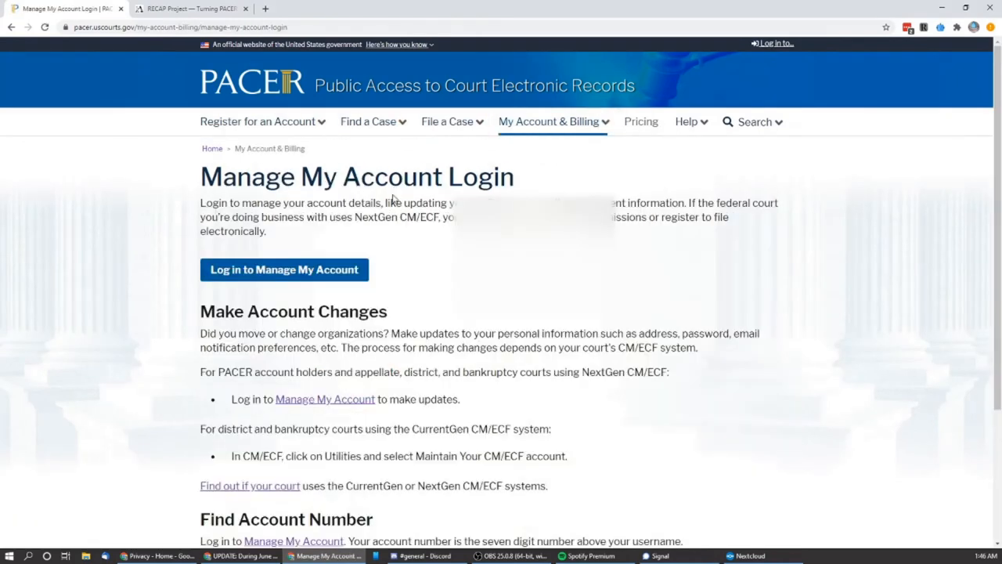
left_click(285, 270)
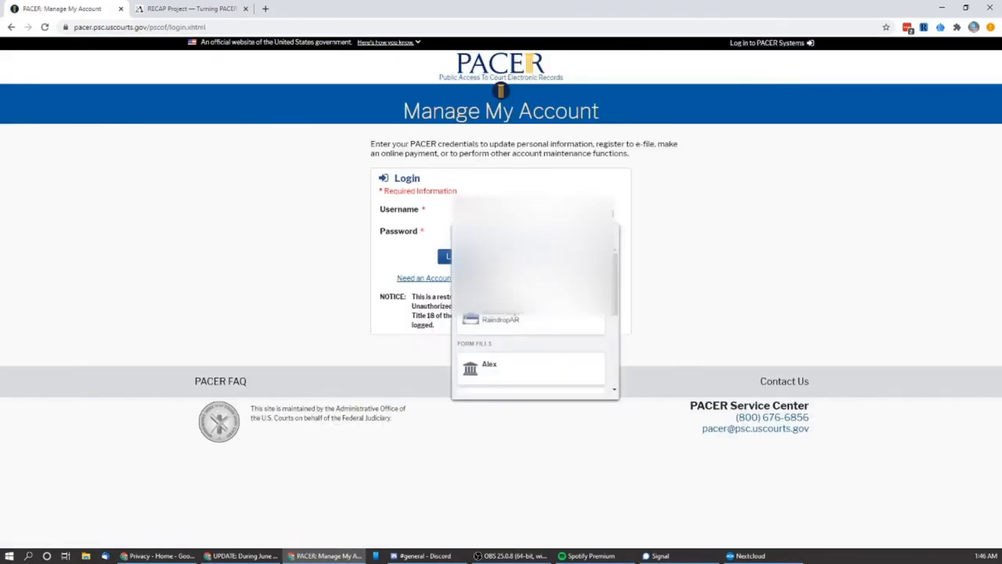
left_click(492, 319)
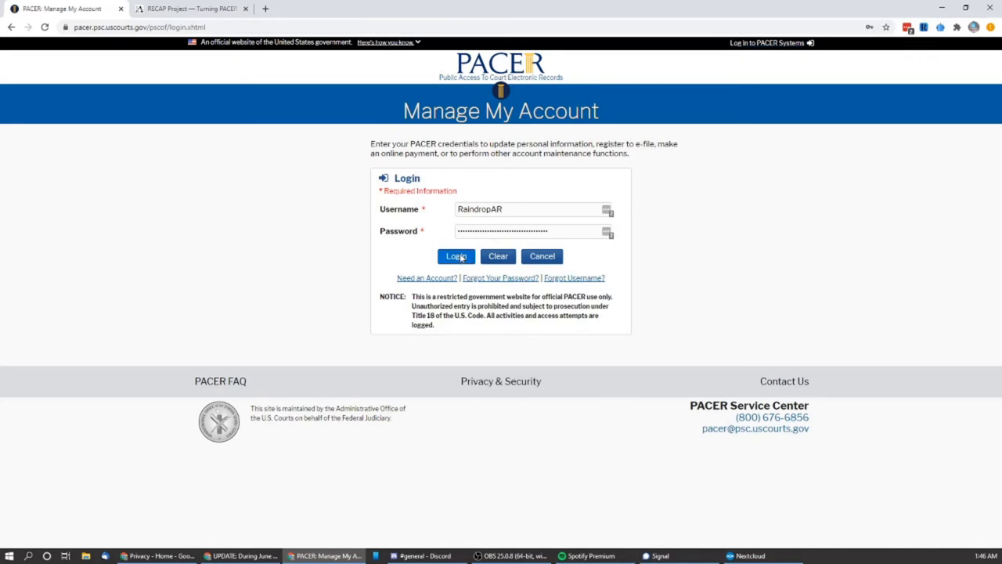
left_click(456, 257)
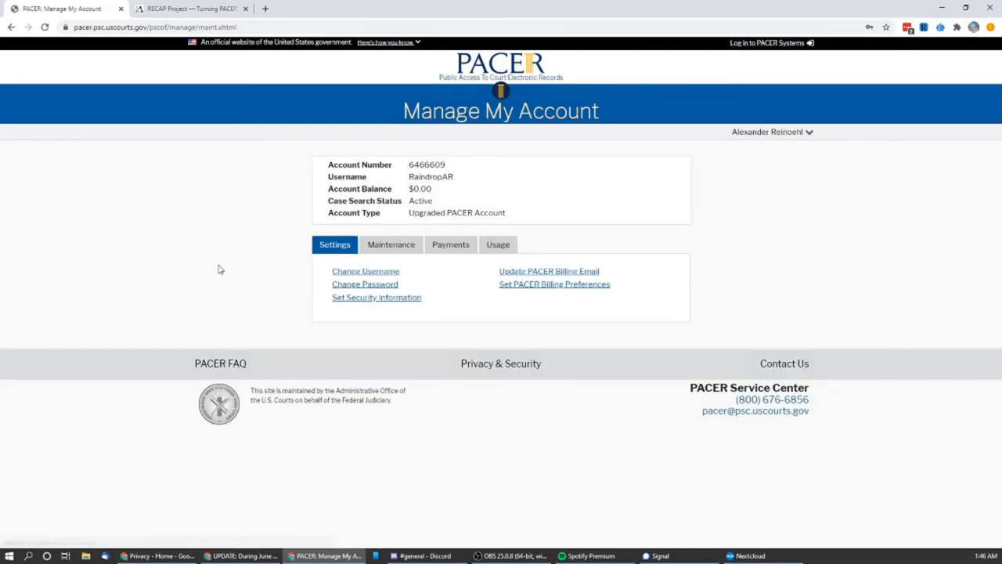
mouse_move(433, 332)
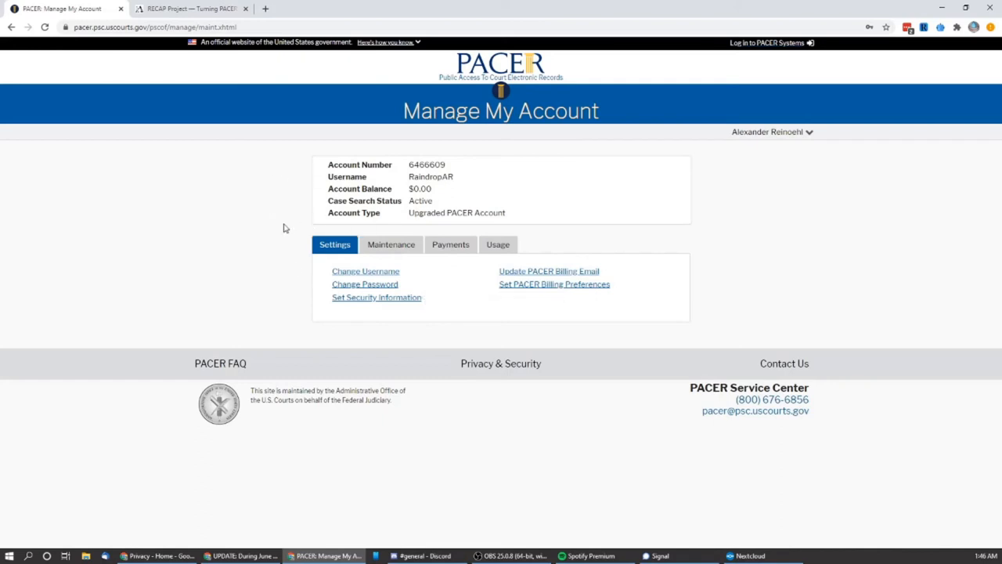
mouse_move(255, 263)
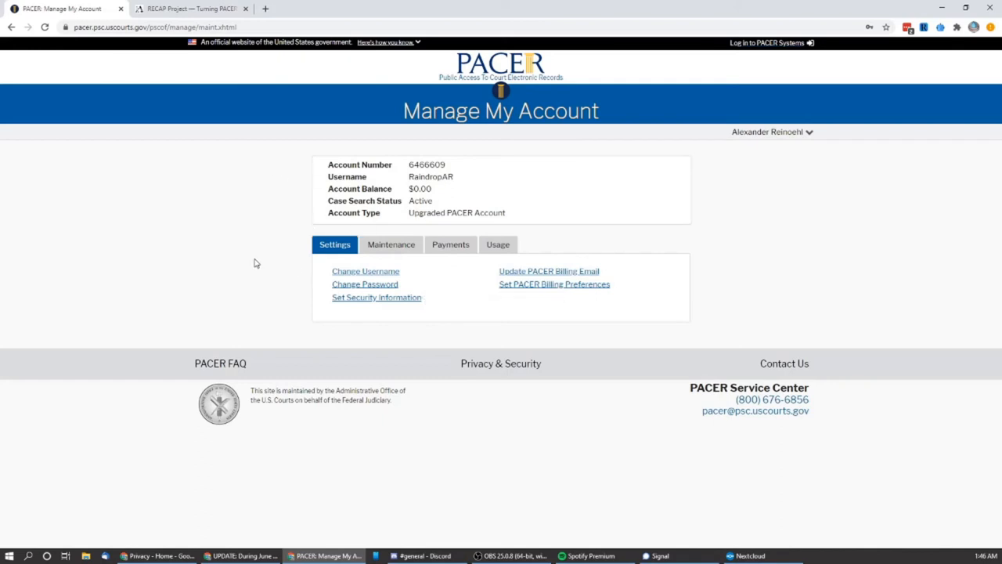
mouse_move(191, 107)
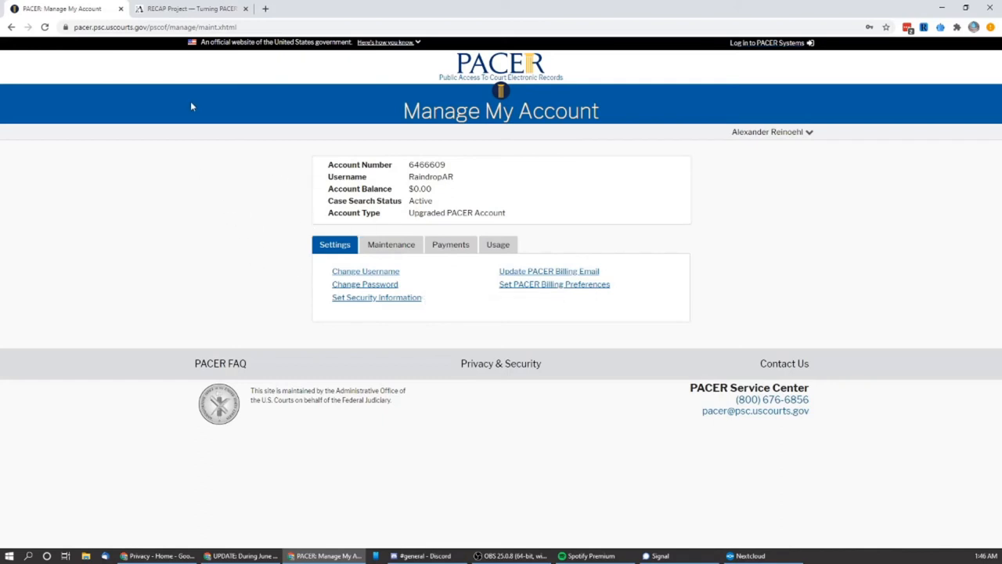
Add the RECAP extension to Chrome from the Web Store and confirm.
left_click(191, 9)
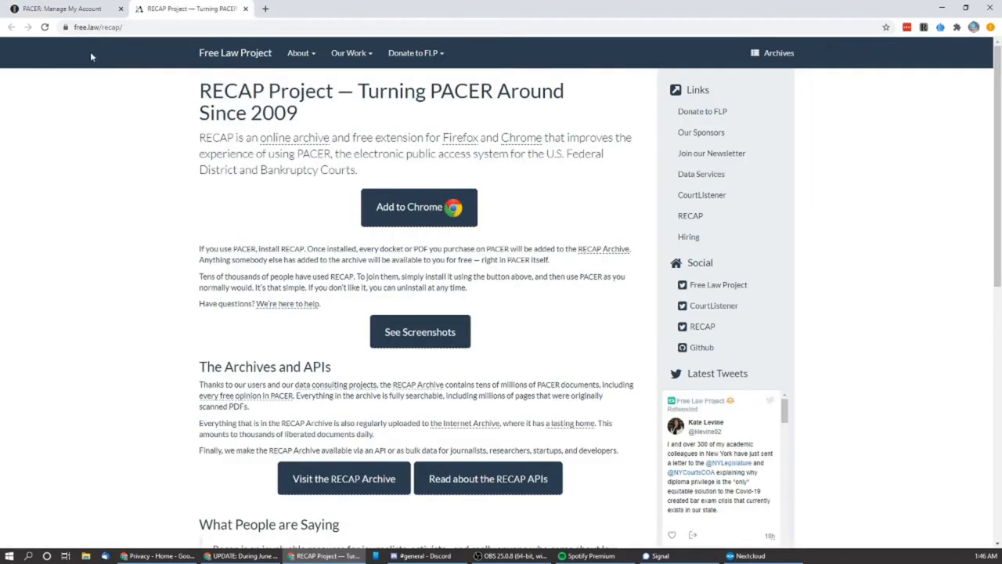
mouse_move(166, 189)
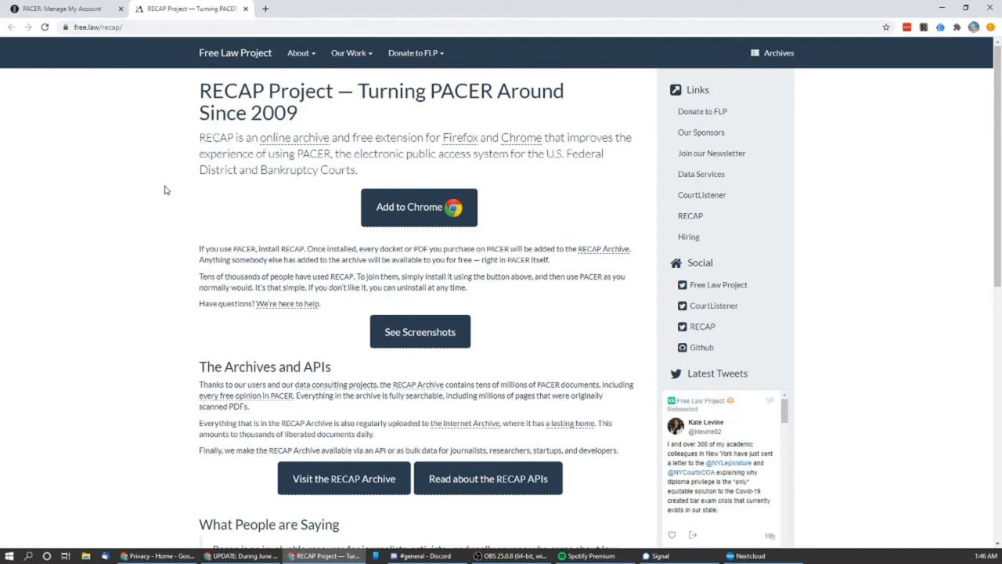
mouse_move(500, 170)
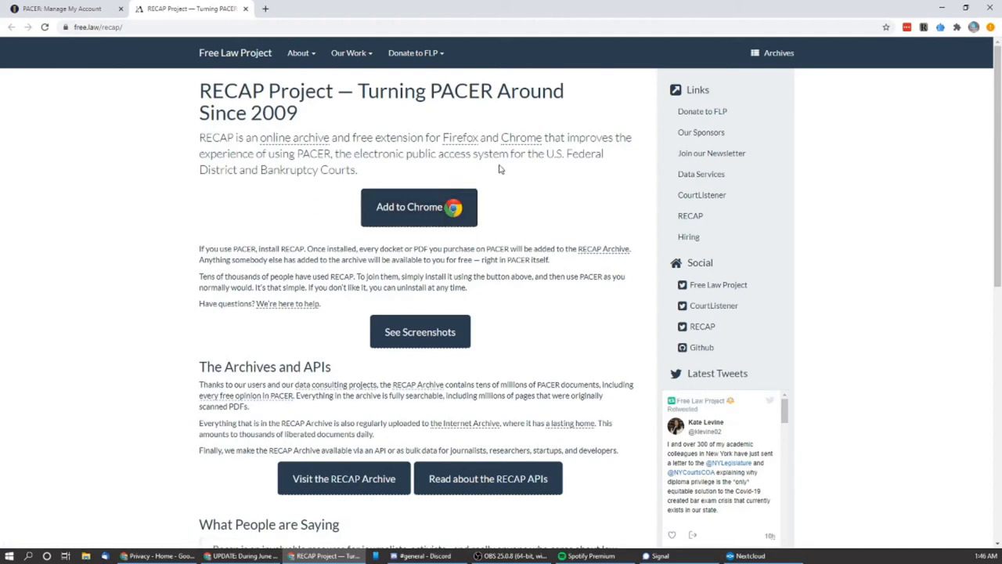
mouse_move(513, 178)
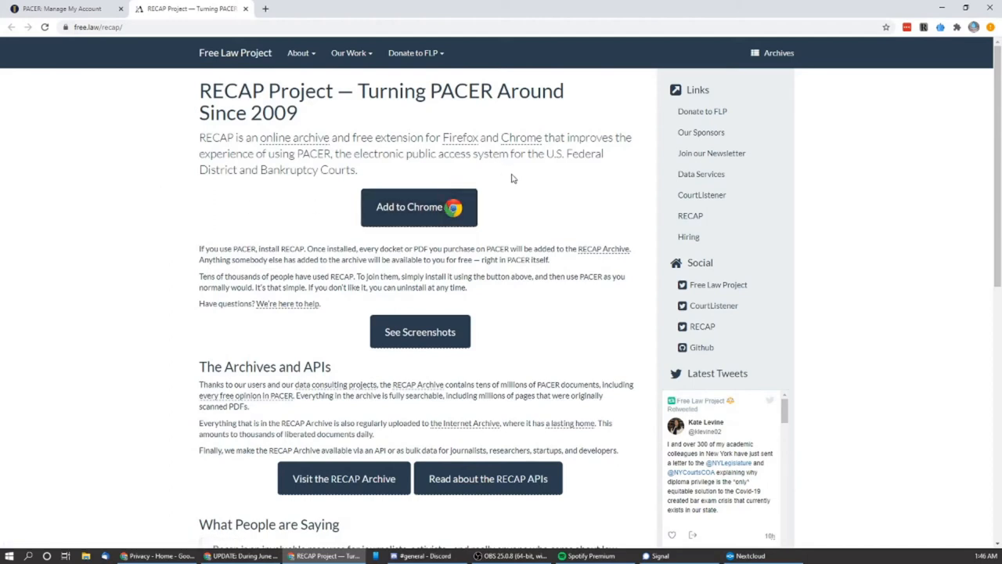
mouse_move(533, 213)
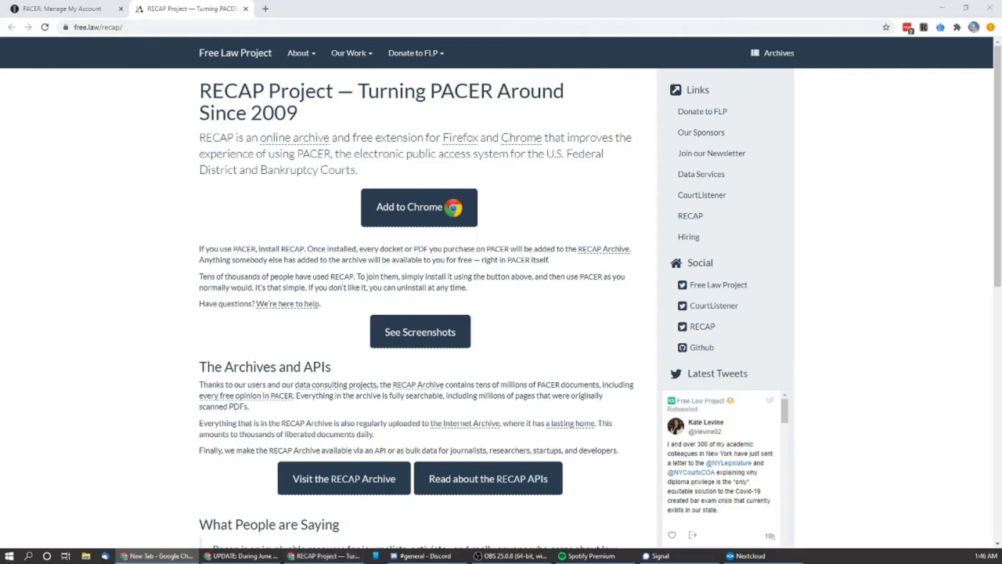
mouse_move(385, 207)
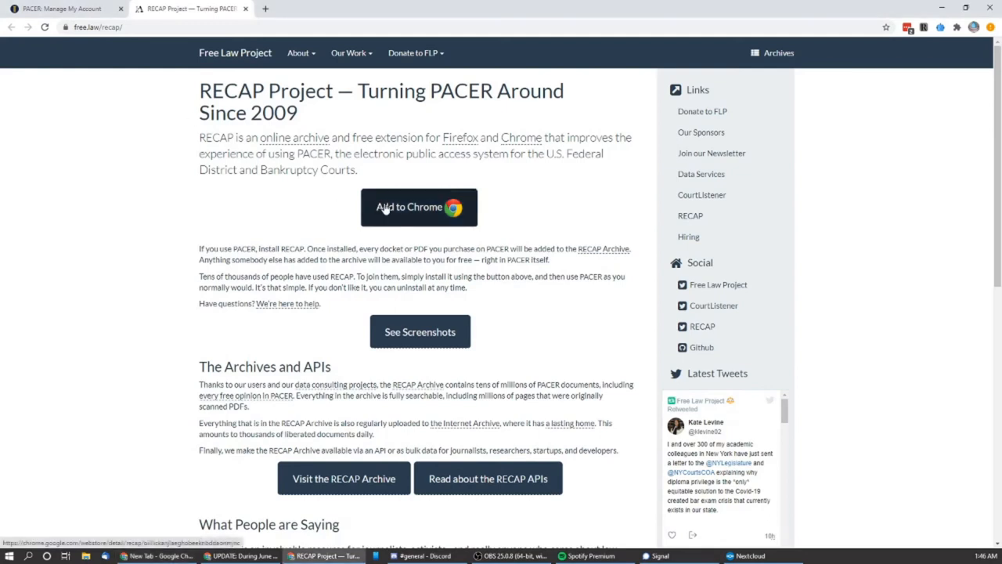
left_click(420, 206)
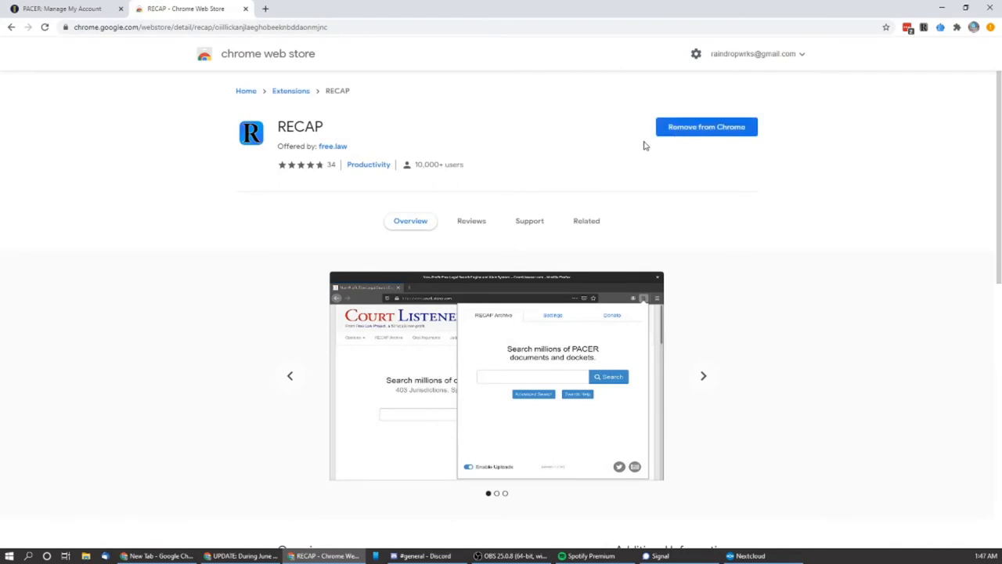
mouse_move(679, 150)
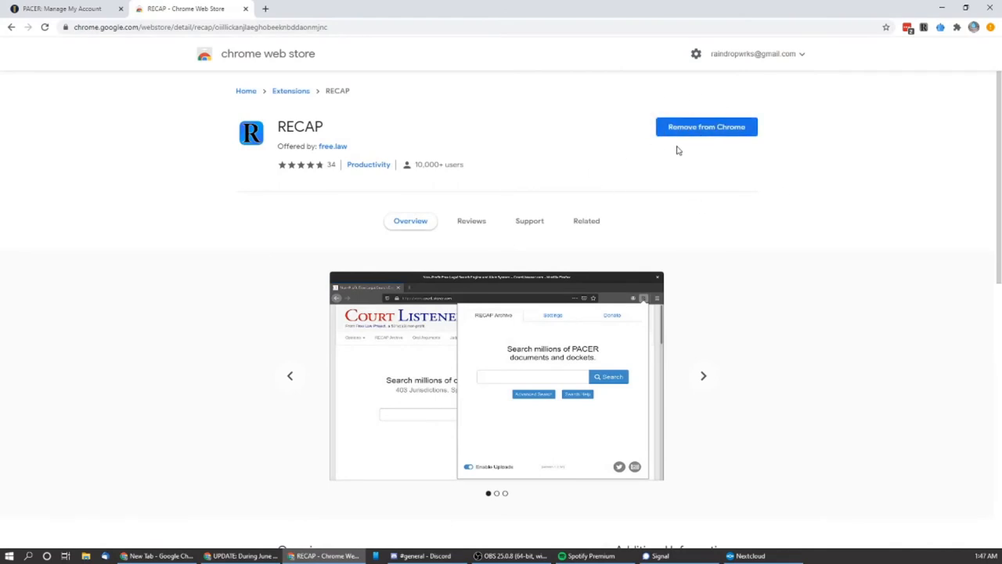
left_click(703, 376)
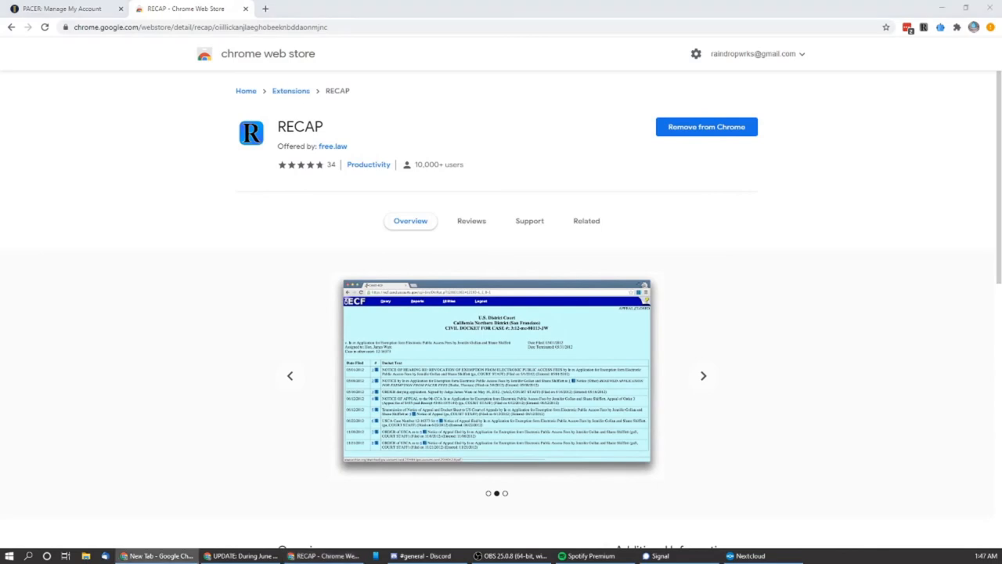
left_click(703, 376)
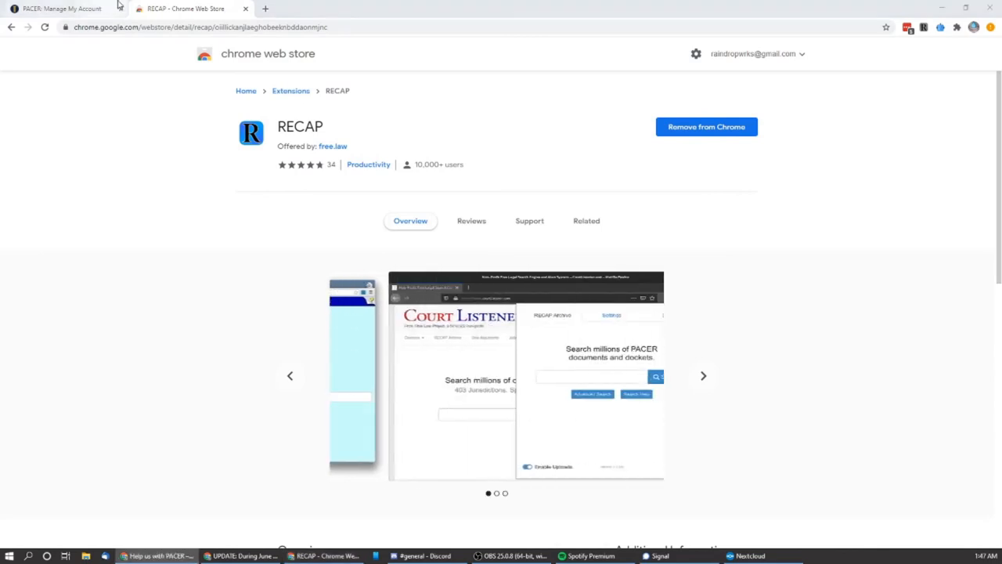
Load the Don't Shoot Portland v. City of Portland docket on CourtListener.
left_click(282, 10)
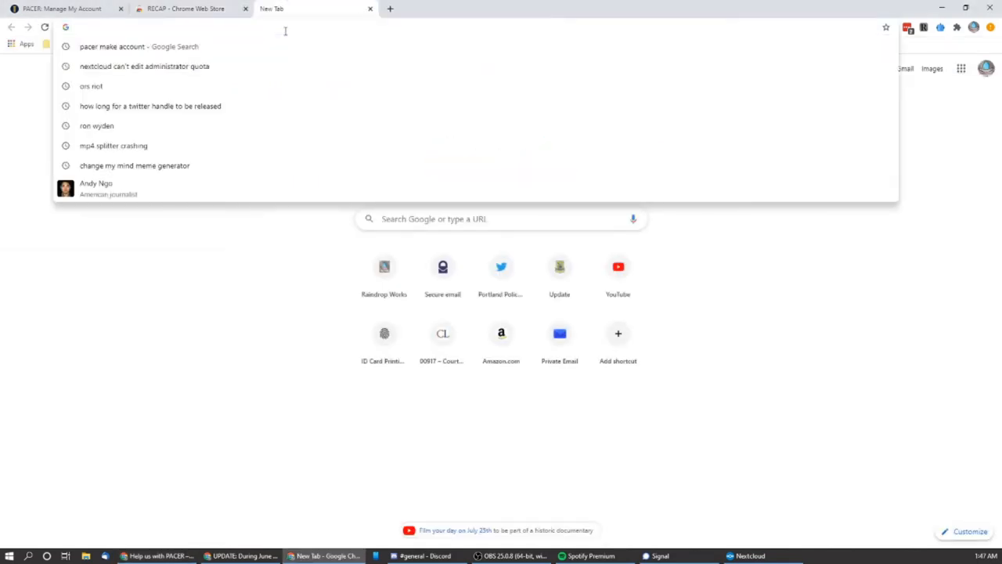
type("https://www.courtlistener.com/docket/17228658/dont-shoot-portland-v-city-of-portland/")
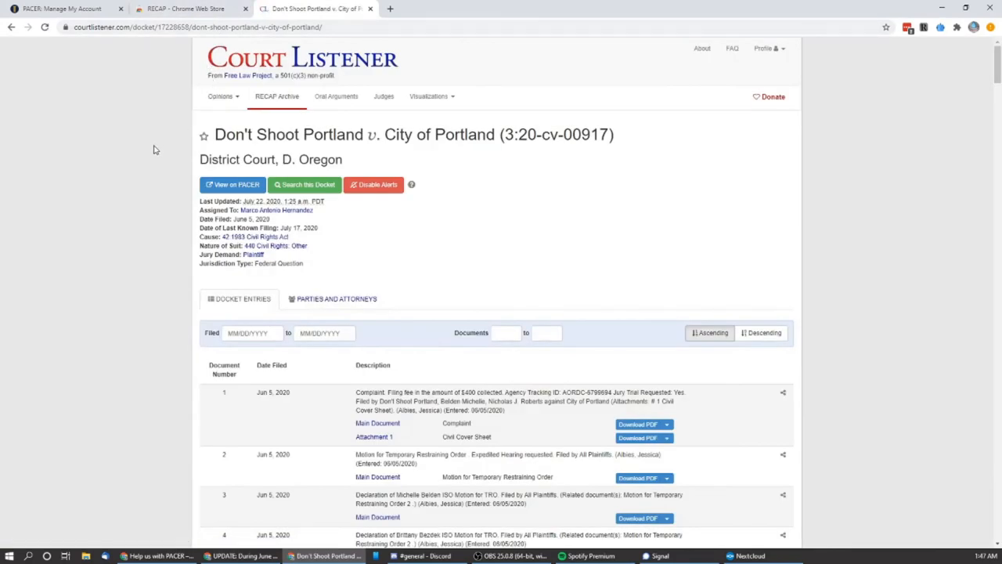
scroll("down", 3)
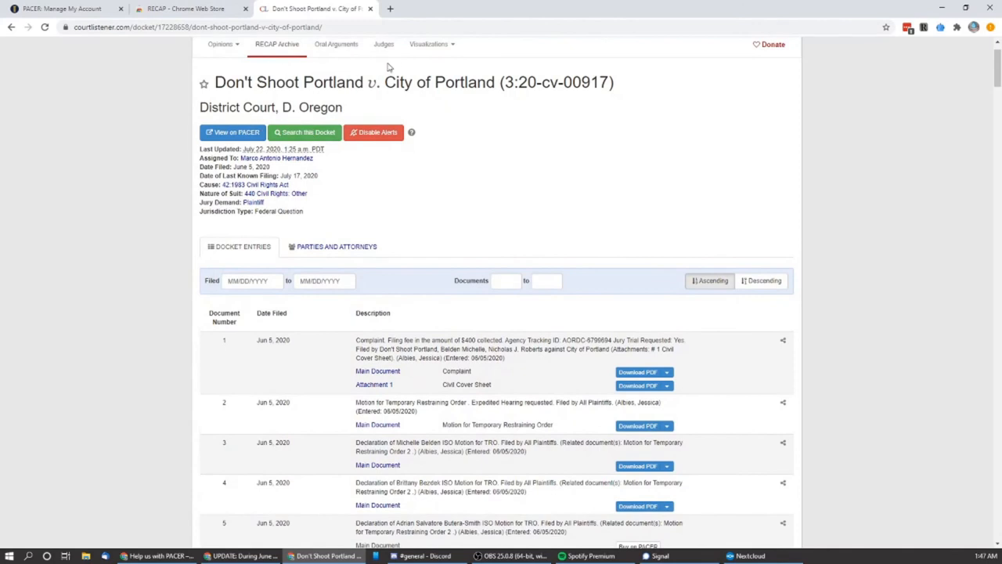
mouse_move(896, 213)
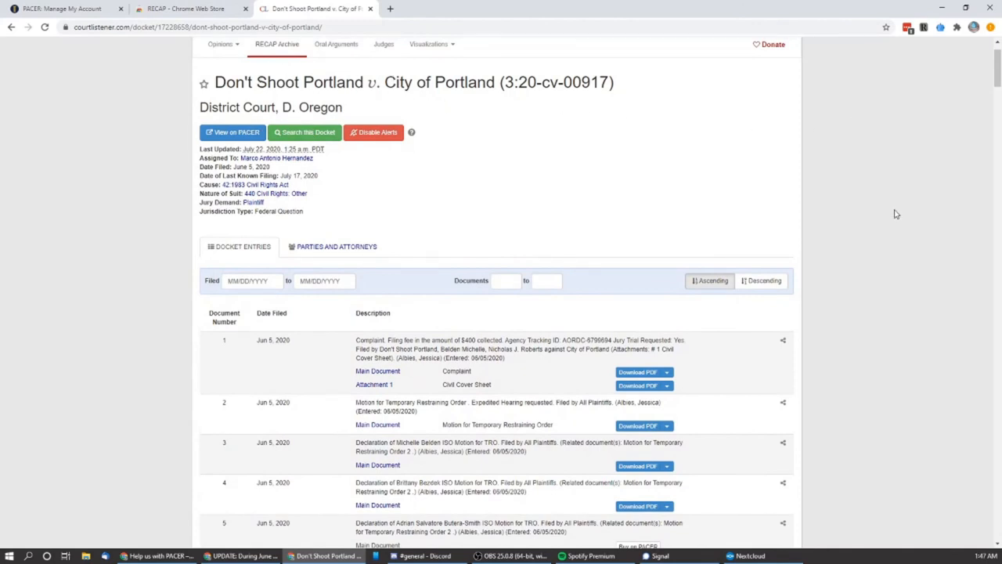
scroll("down", 3)
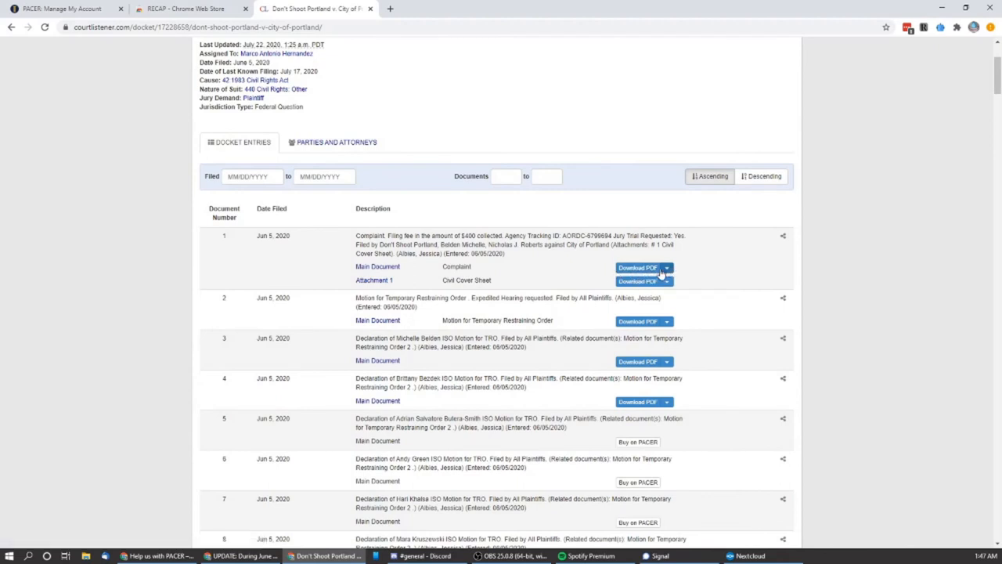
Download entry 1's complaint PDF from CourtListener's copy and return to the docket.
left_click(666, 268)
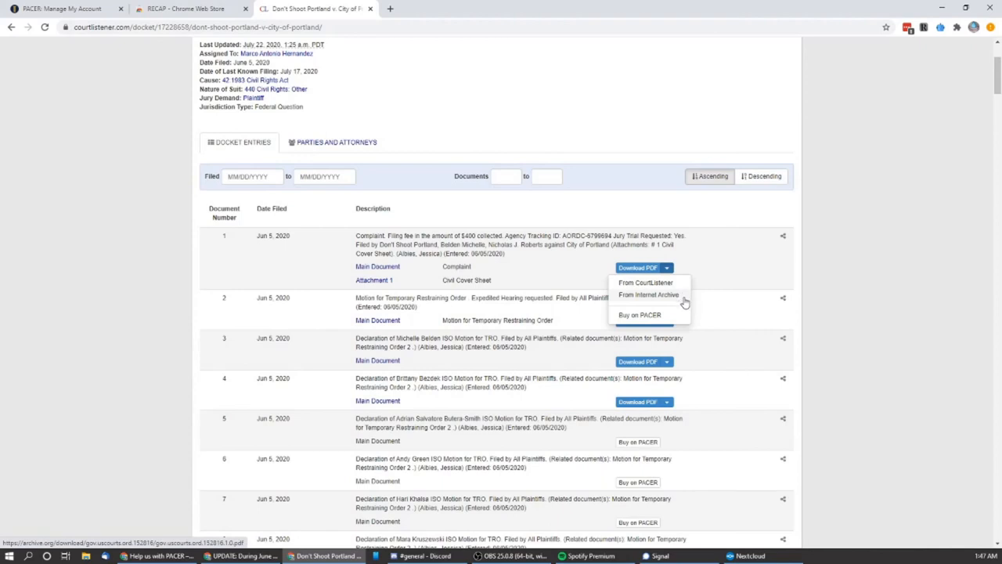
mouse_move(675, 315)
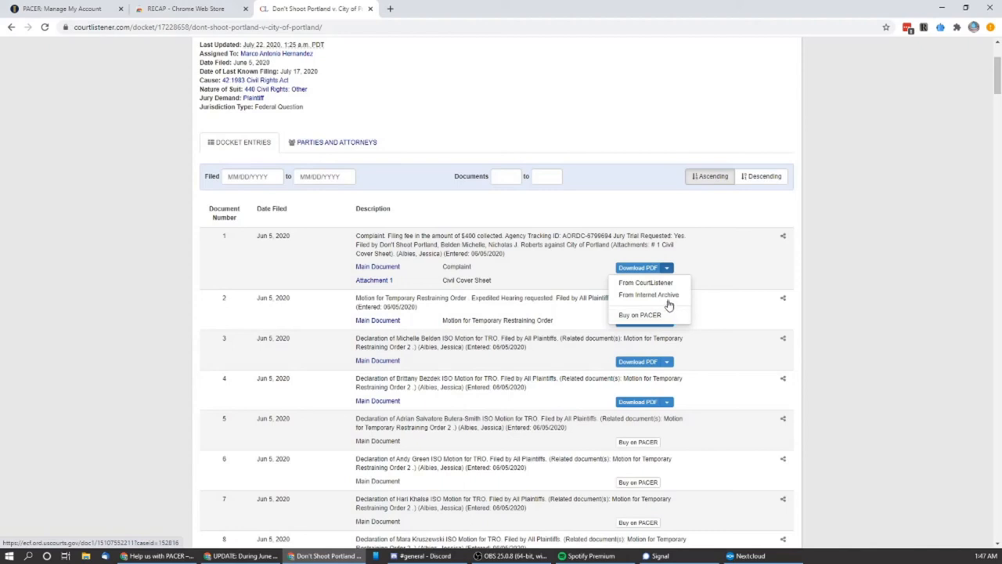
left_click(648, 295)
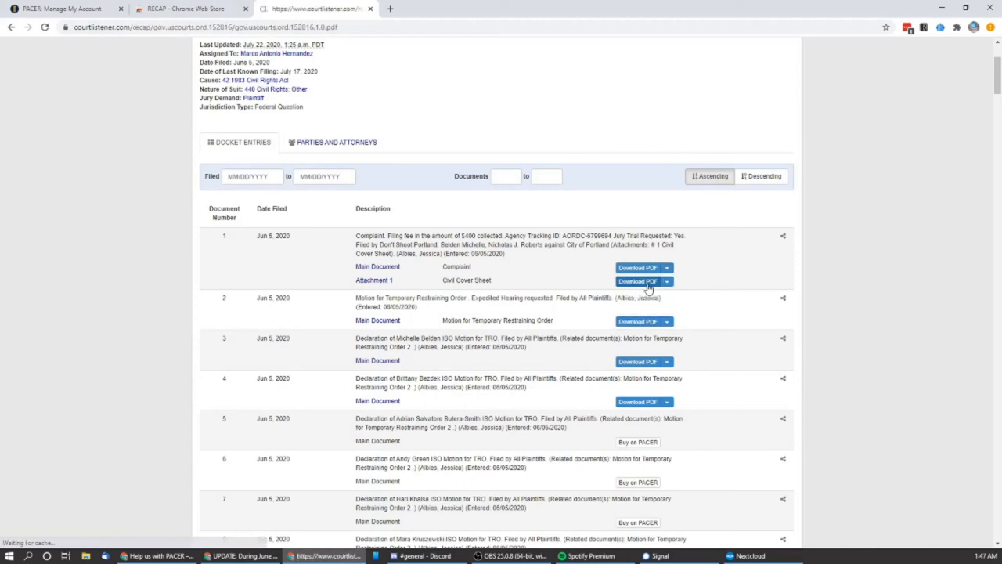
left_click(639, 280)
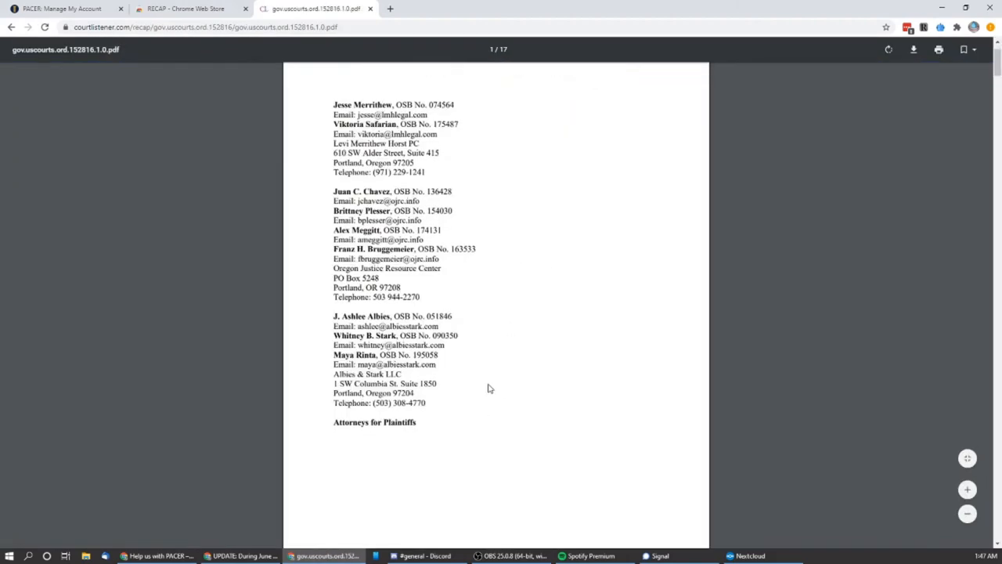
scroll("down", 3)
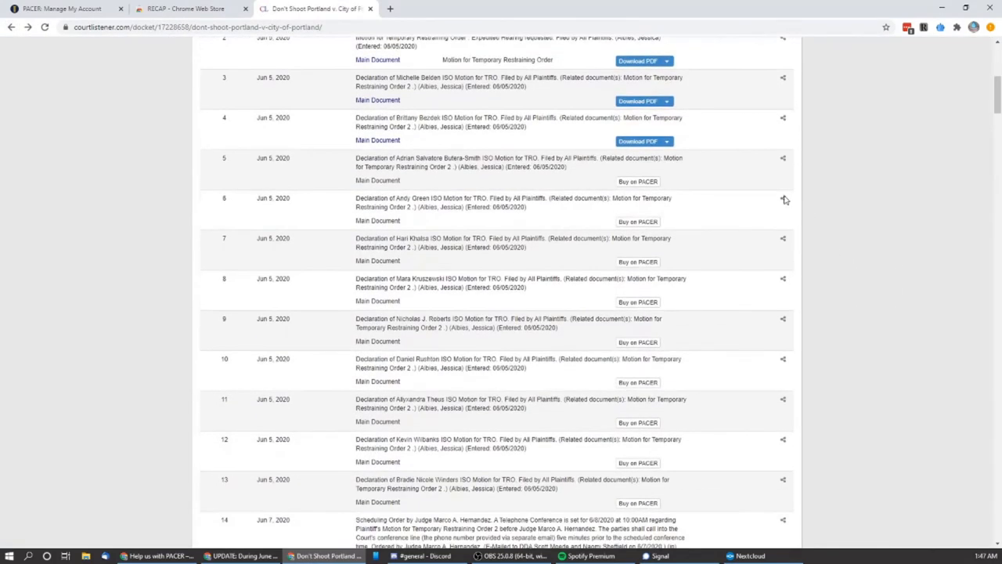
mouse_move(614, 186)
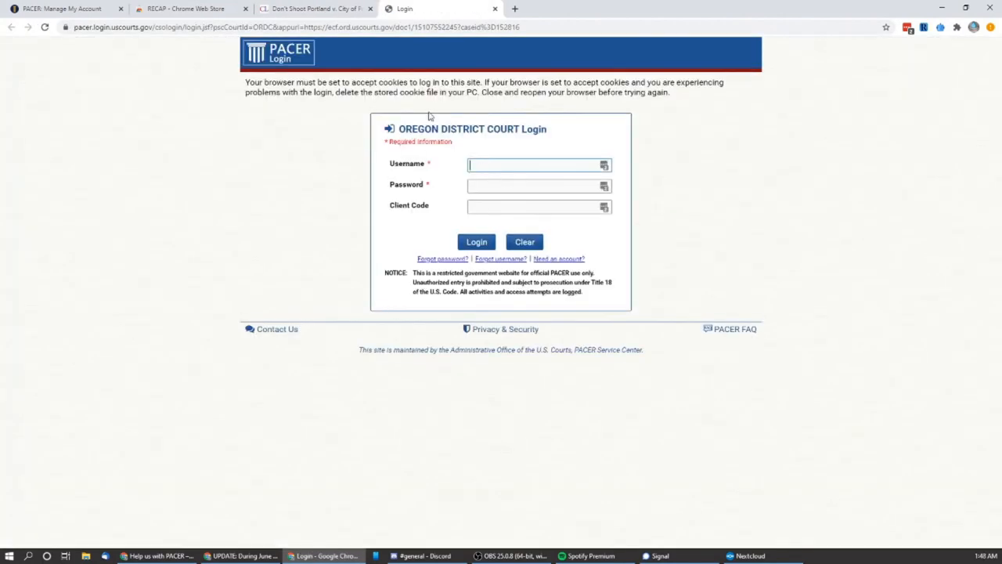
Fill the saved uscourts.gov credentials from LastPass and submit the CM/ECF login.
left_click(603, 166)
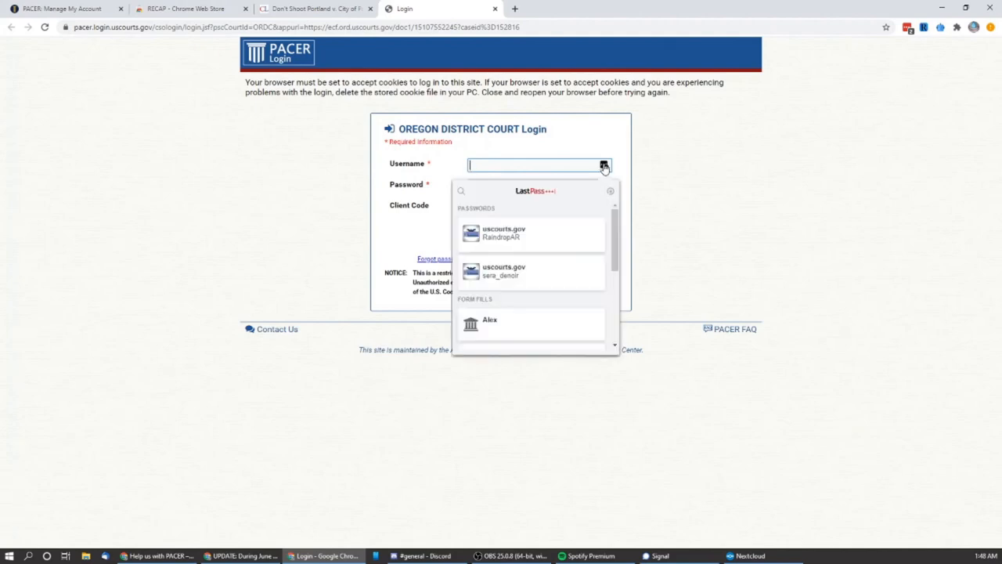
left_click(529, 233)
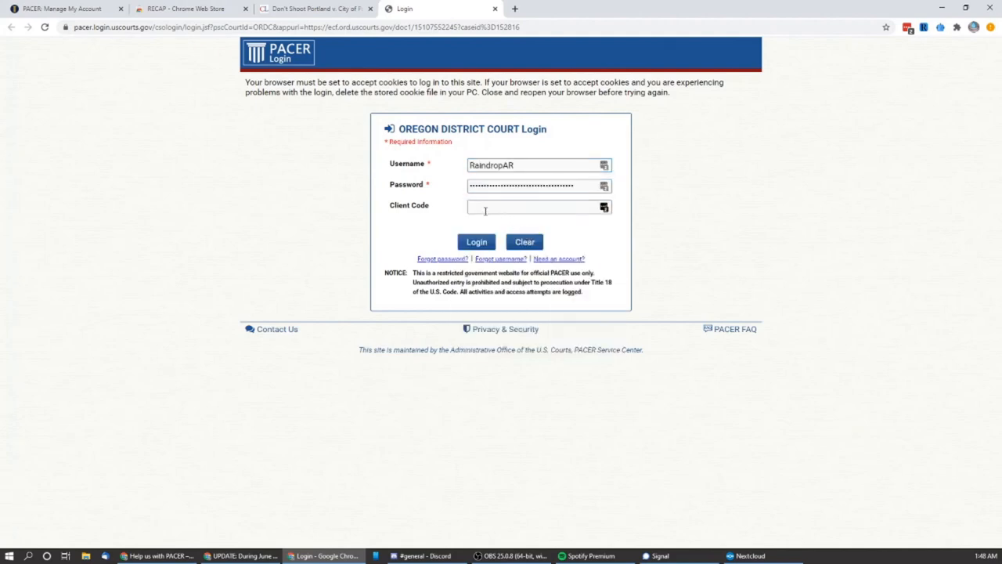
left_click(476, 241)
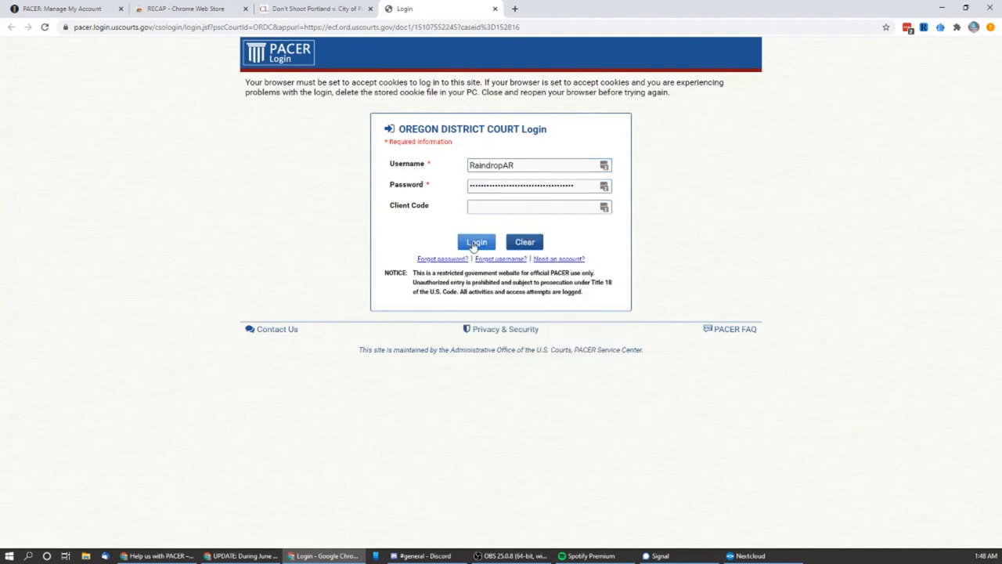
left_click(476, 241)
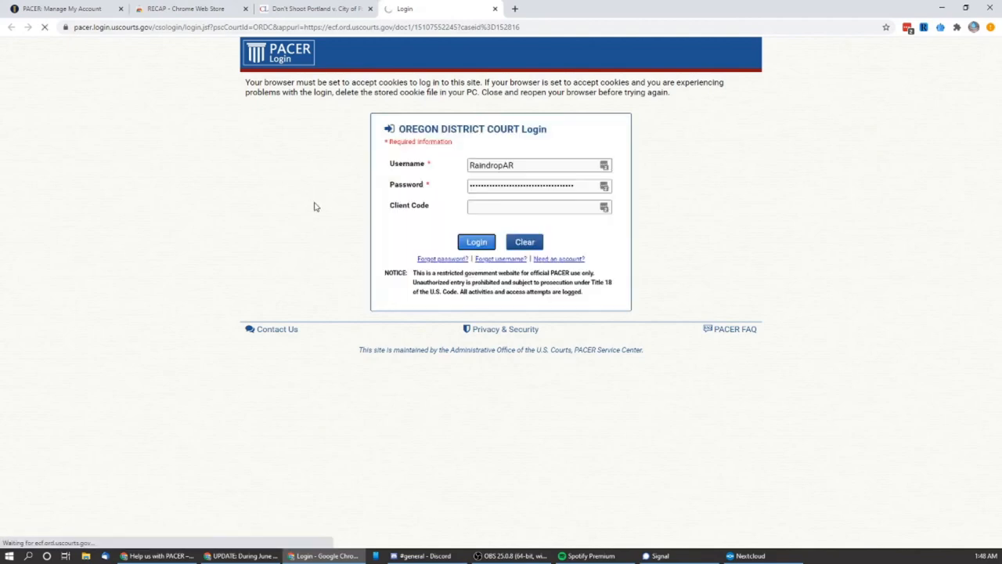
left_click(476, 241)
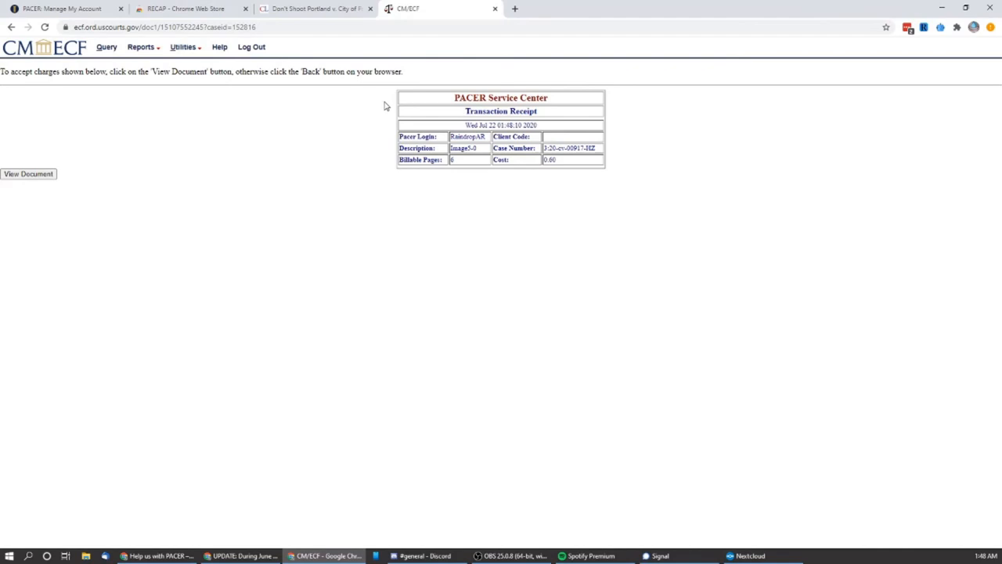
mouse_move(492, 191)
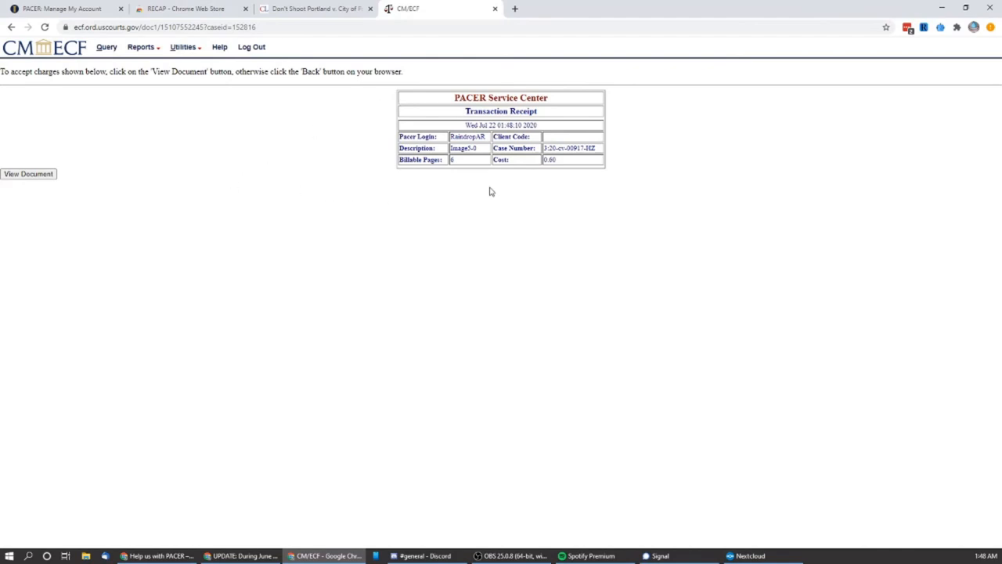
mouse_move(567, 166)
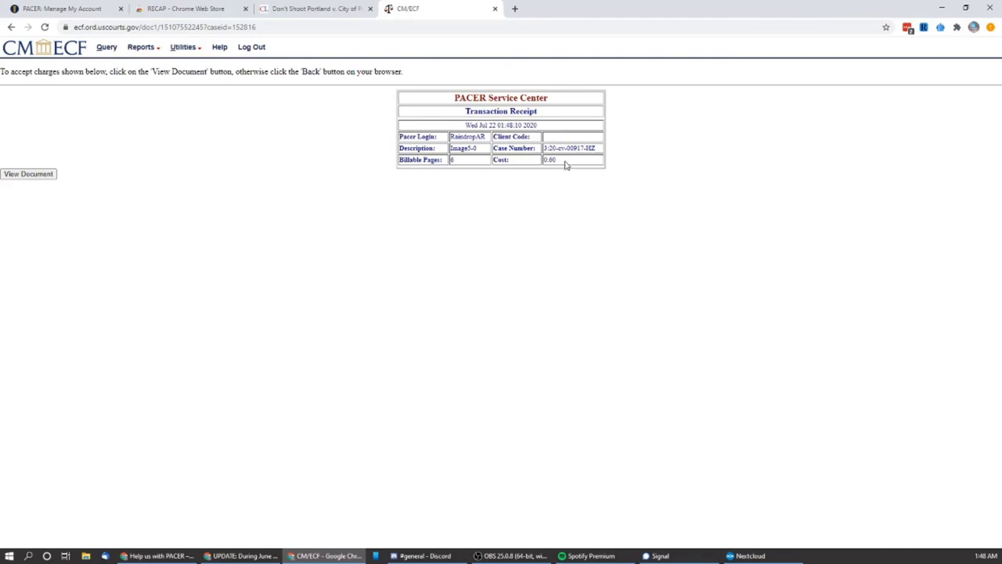
mouse_move(365, 203)
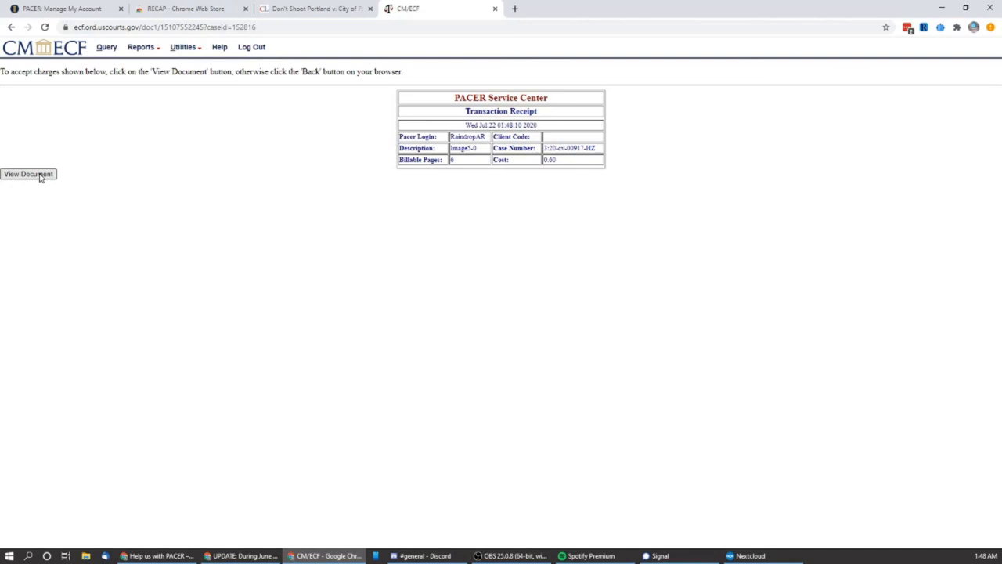
View document 5's declaration PDF, read through it, and return to the CourtListener docket.
left_click(28, 172)
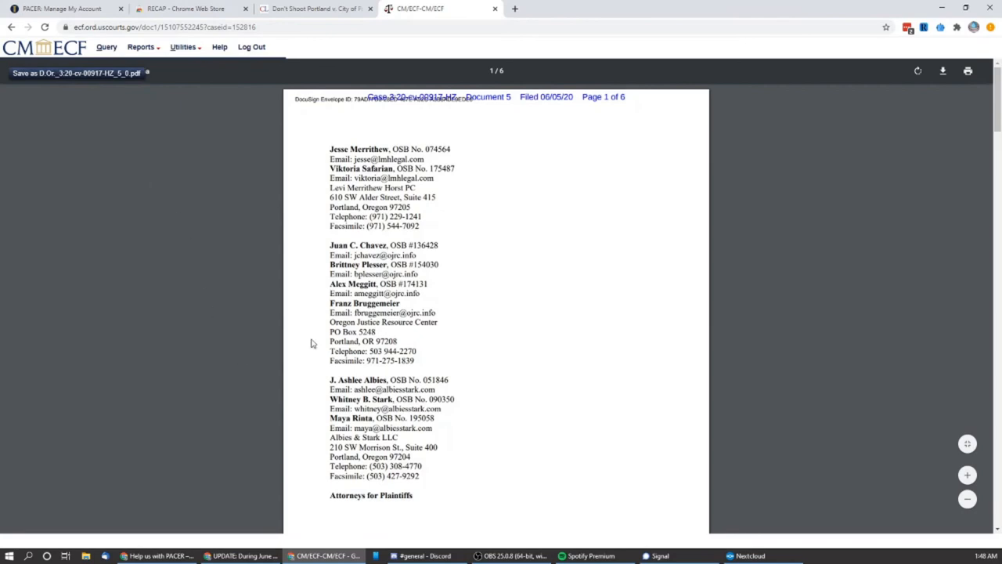
scroll("down", 3)
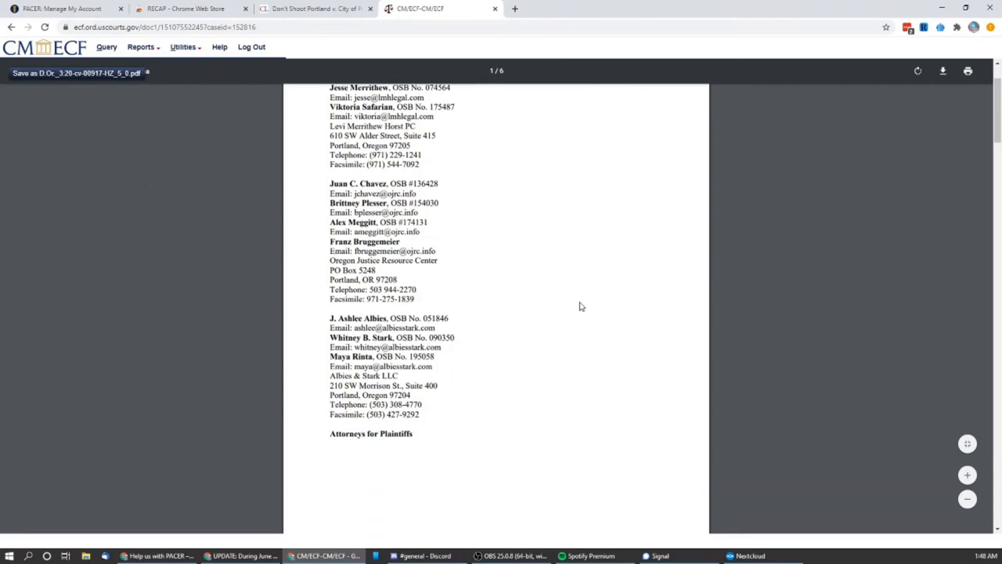
scroll("down", 3)
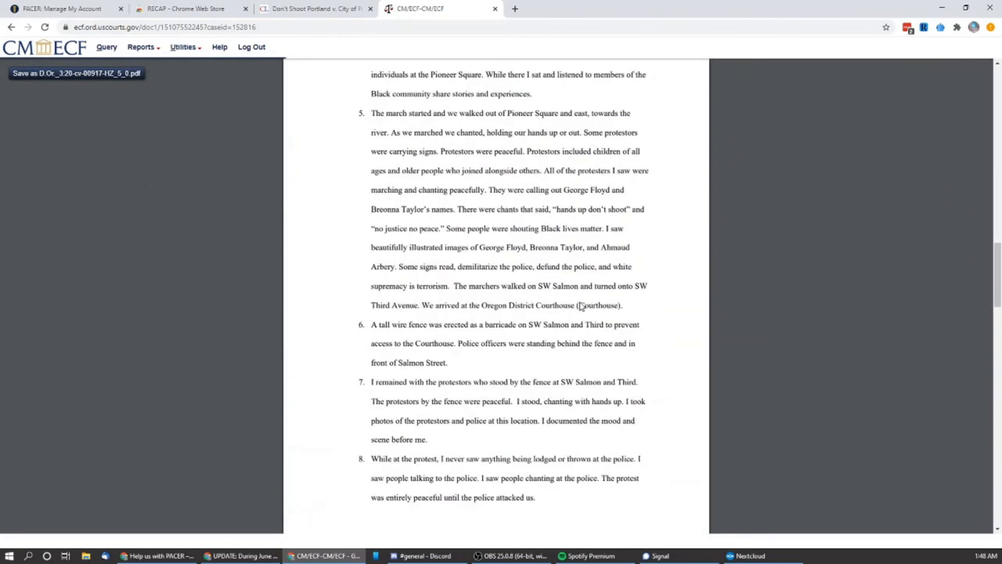
scroll("down", 3)
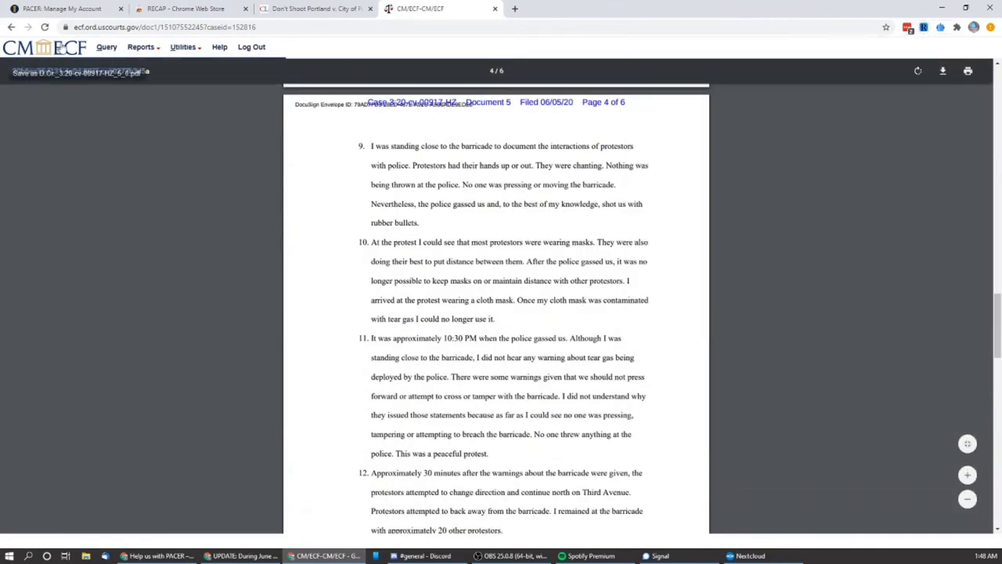
left_click(315, 9)
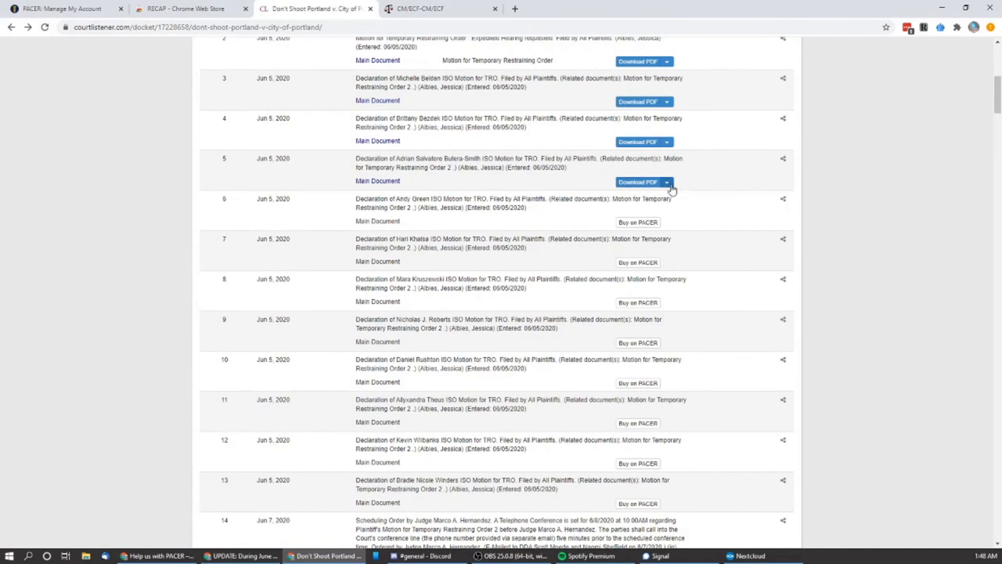
mouse_move(804, 194)
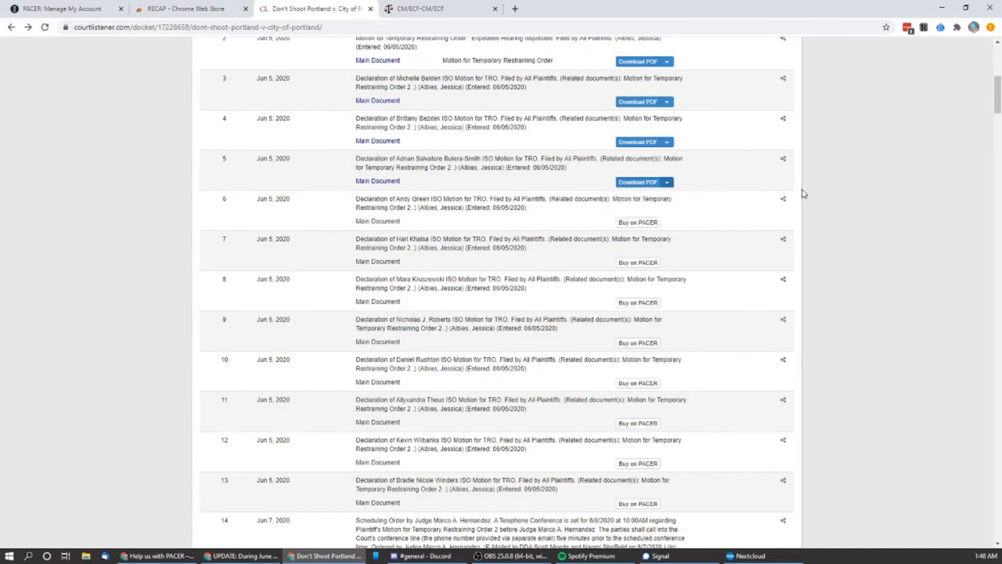
mouse_move(232, 238)
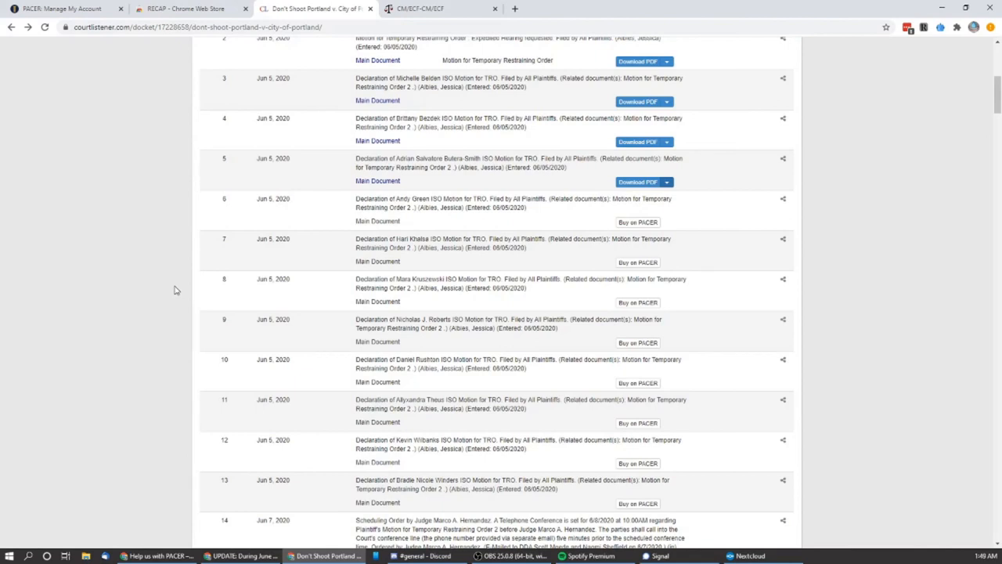
mouse_move(168, 298)
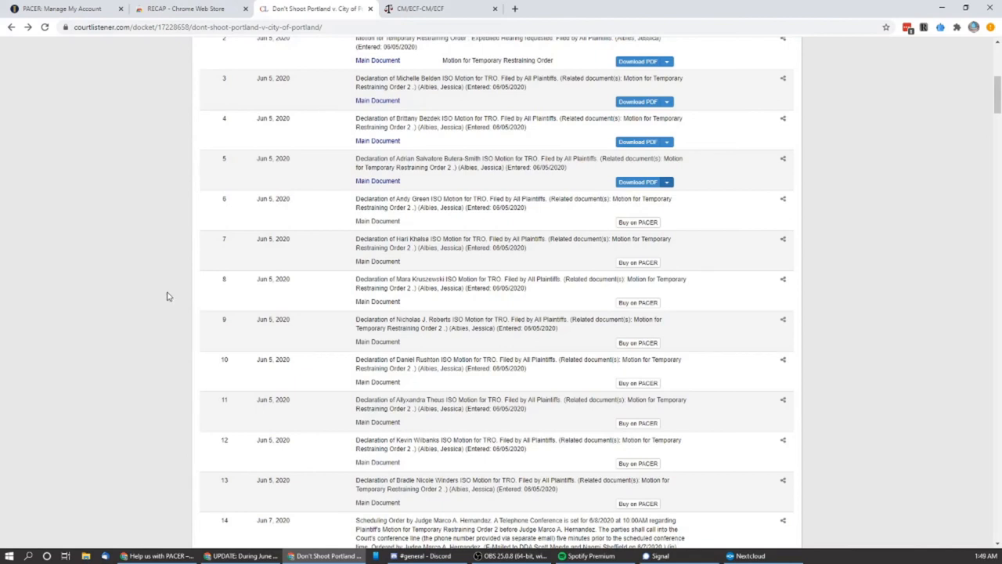